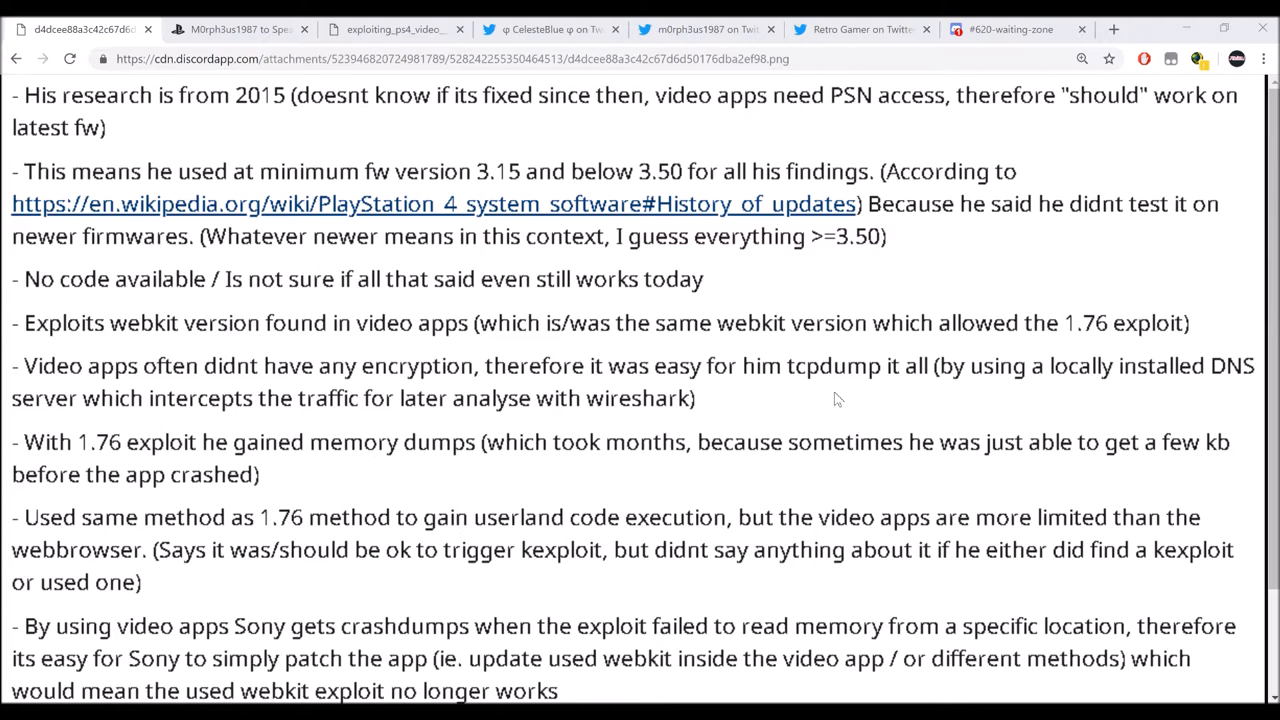
pyautogui.moveTo(472, 340)
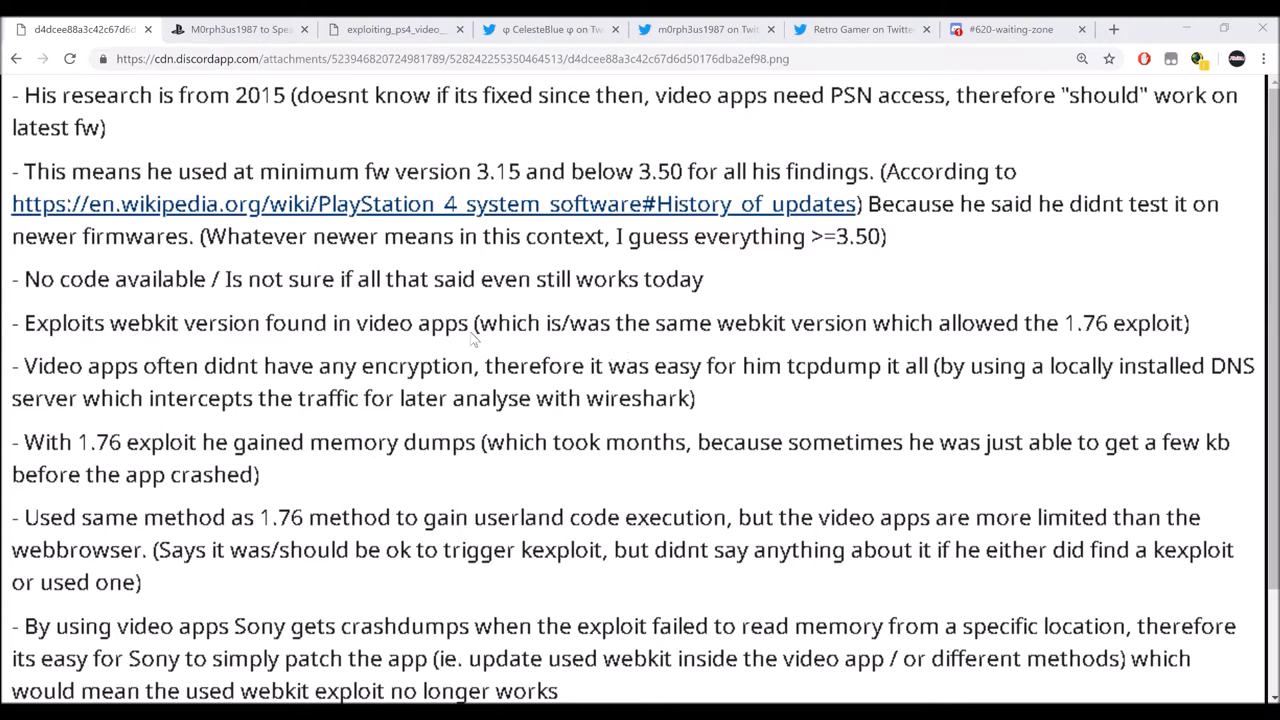
pyautogui.moveTo(248, 296)
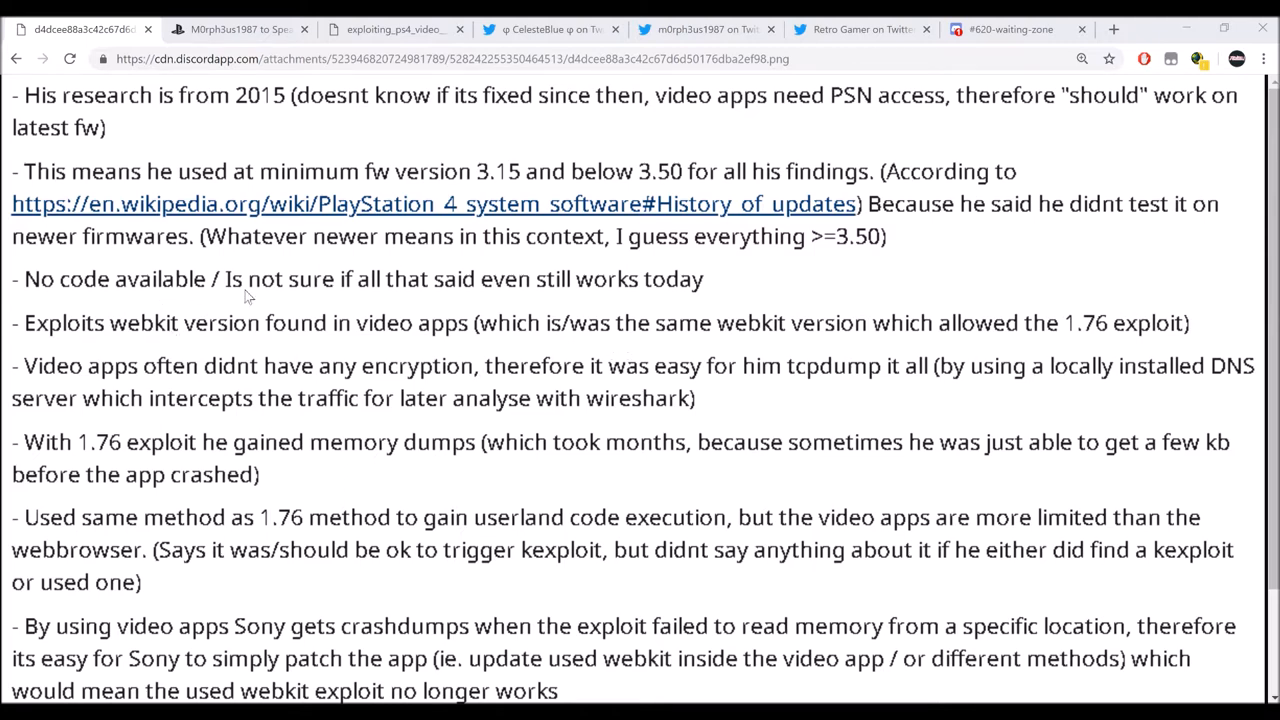
pyautogui.moveTo(310, 288)
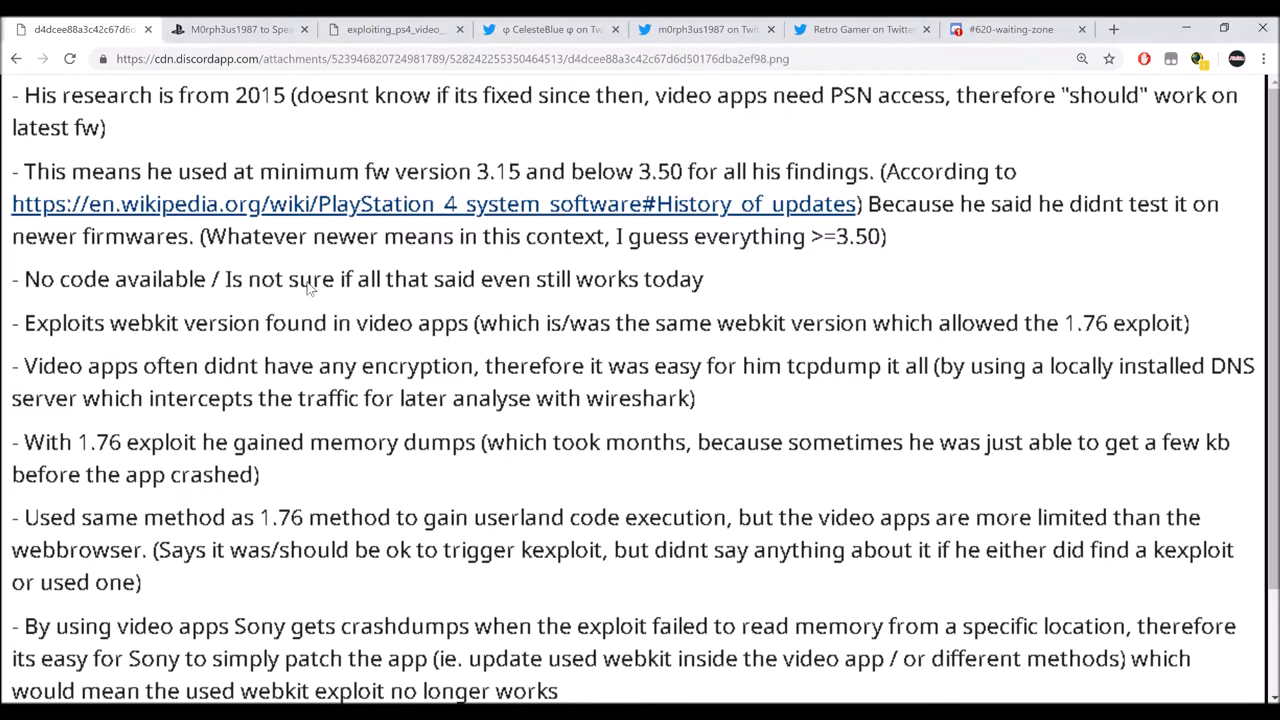
pyautogui.moveTo(280, 322)
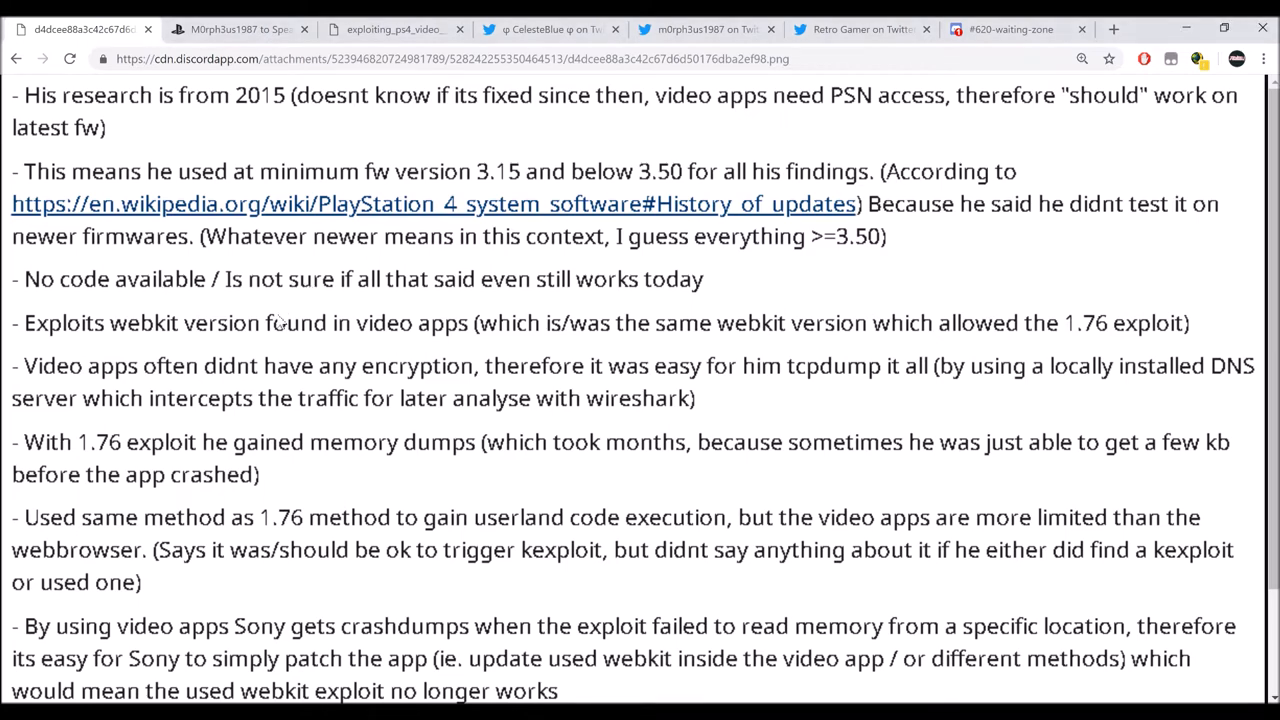
pyautogui.moveTo(282, 322)
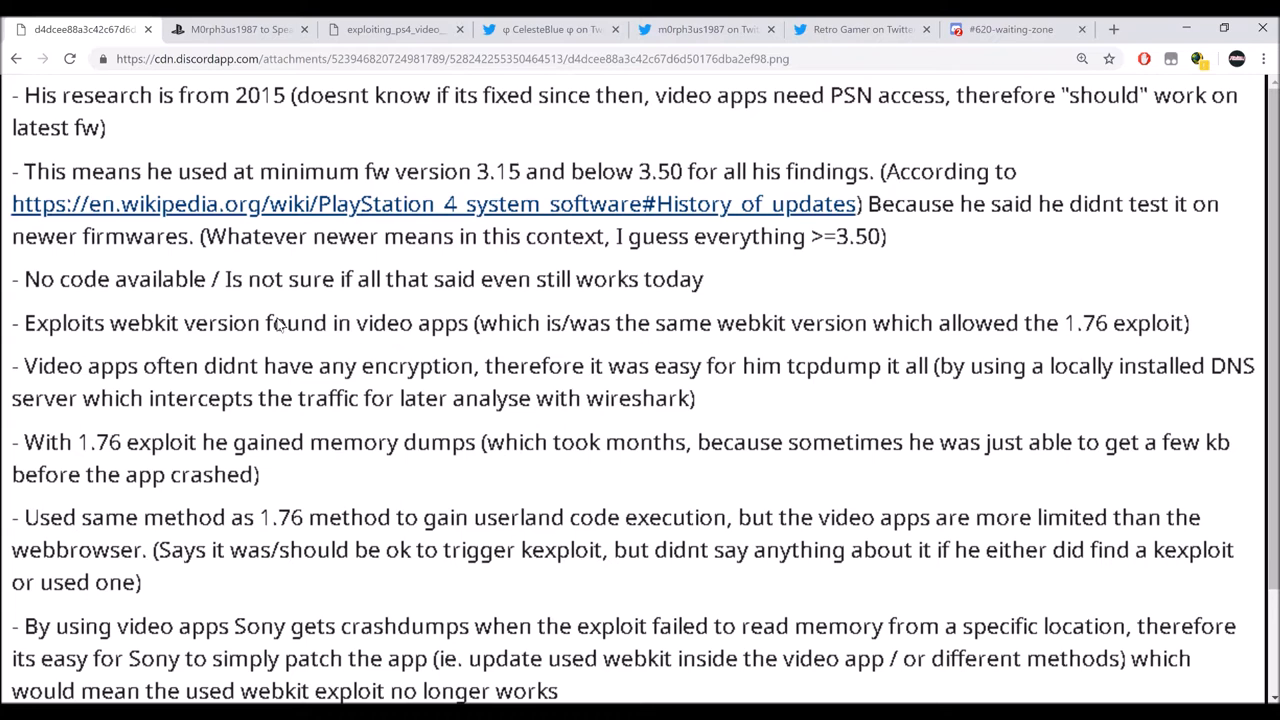
pyautogui.moveTo(180, 618)
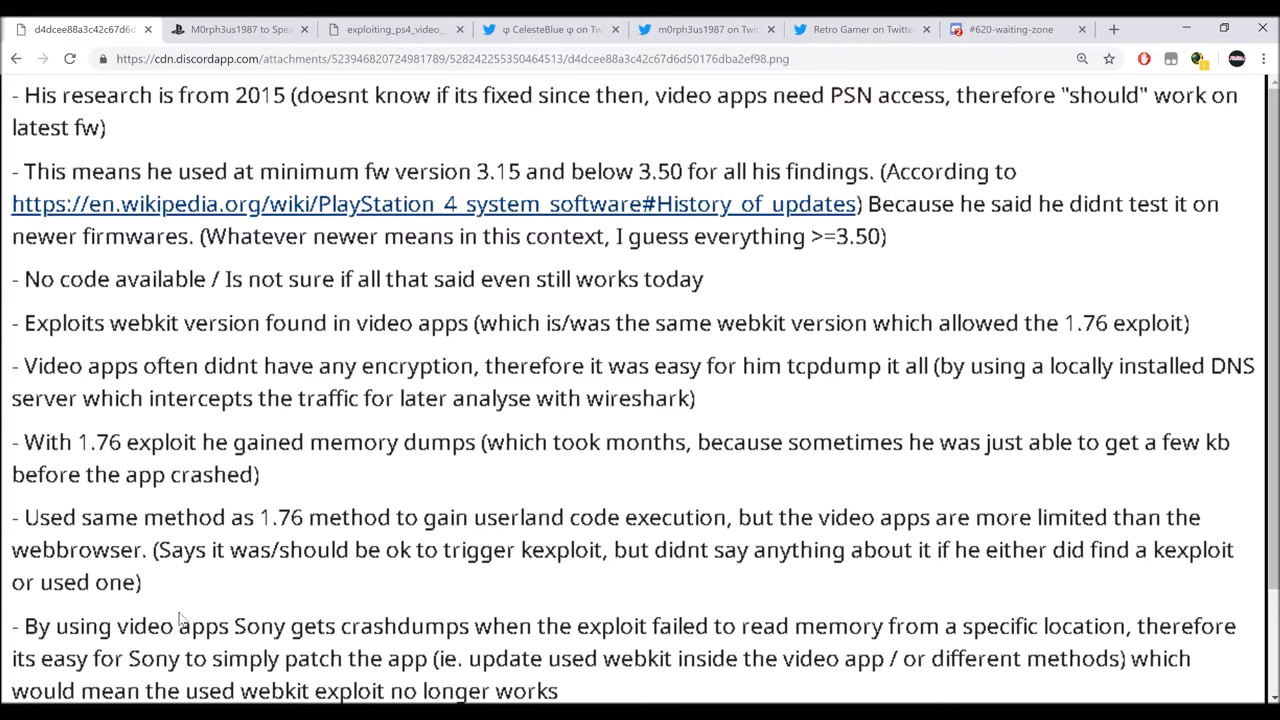
# - Switch to the PSXHAX thread announcing m0rph3us1987's 35C3 talk on exploiting PS4 video apps
pyautogui.scroll(-3)
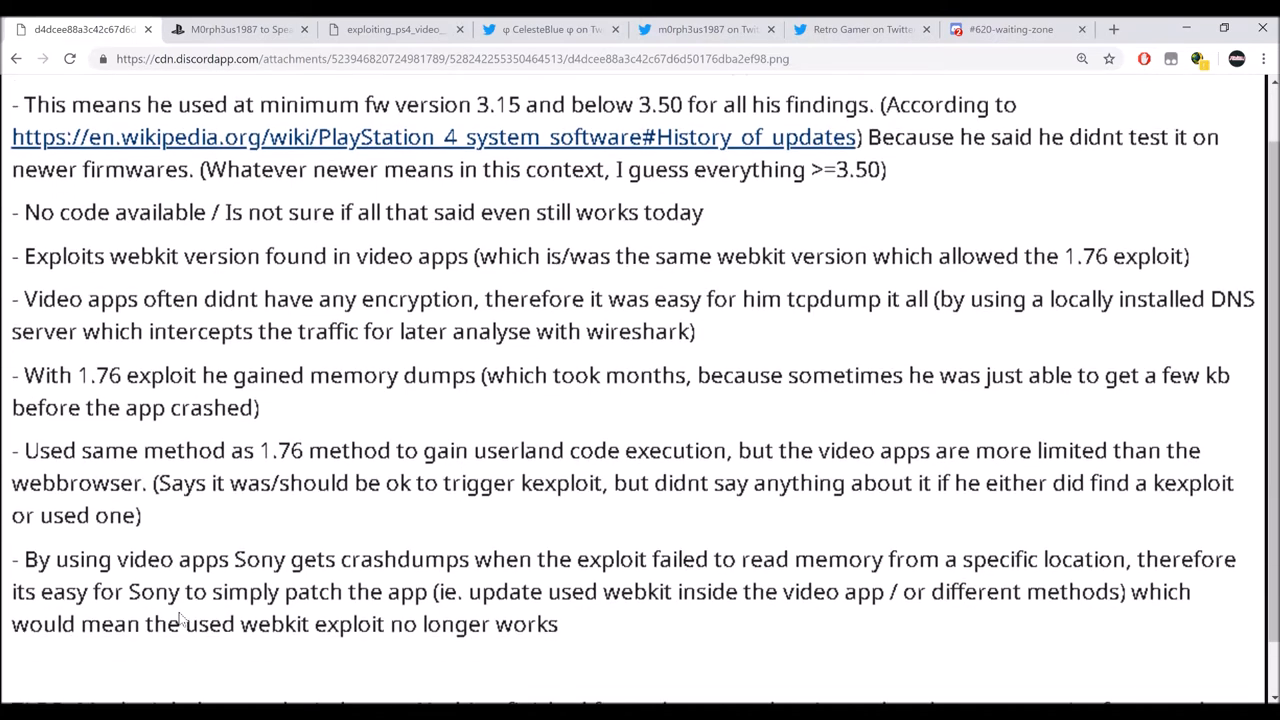
pyautogui.scroll(-3)
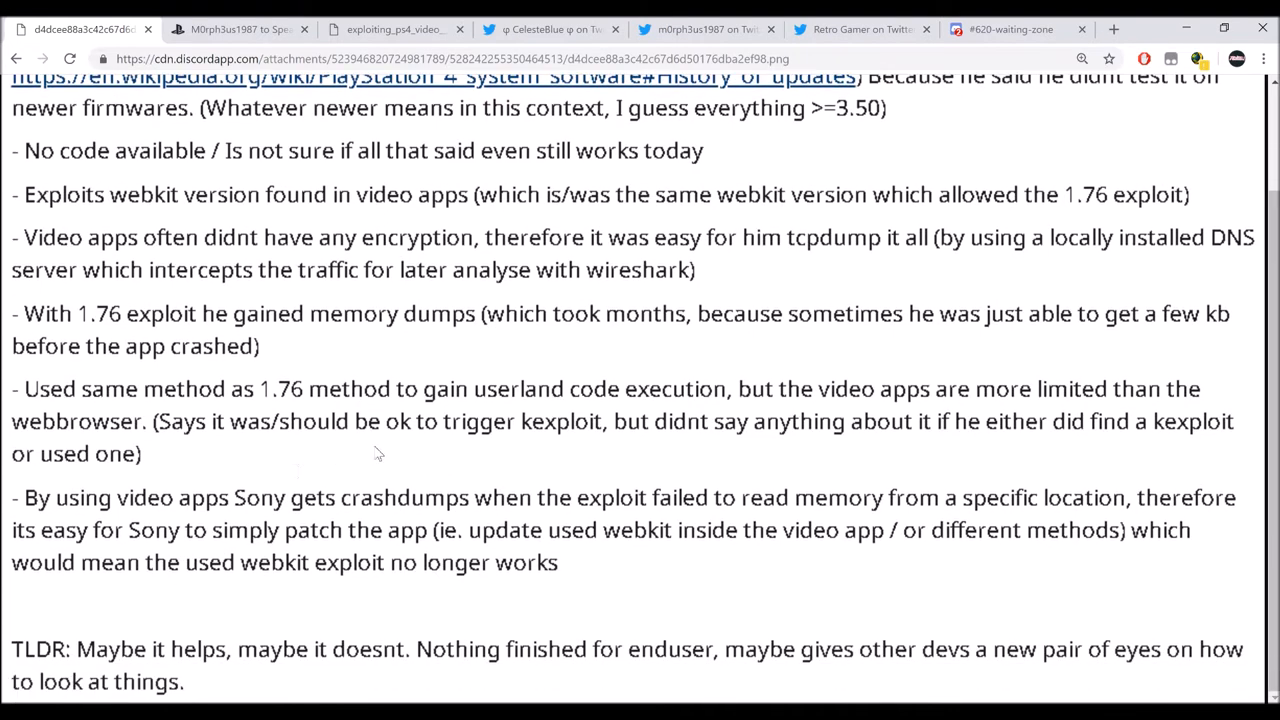
pyautogui.click(238, 28)
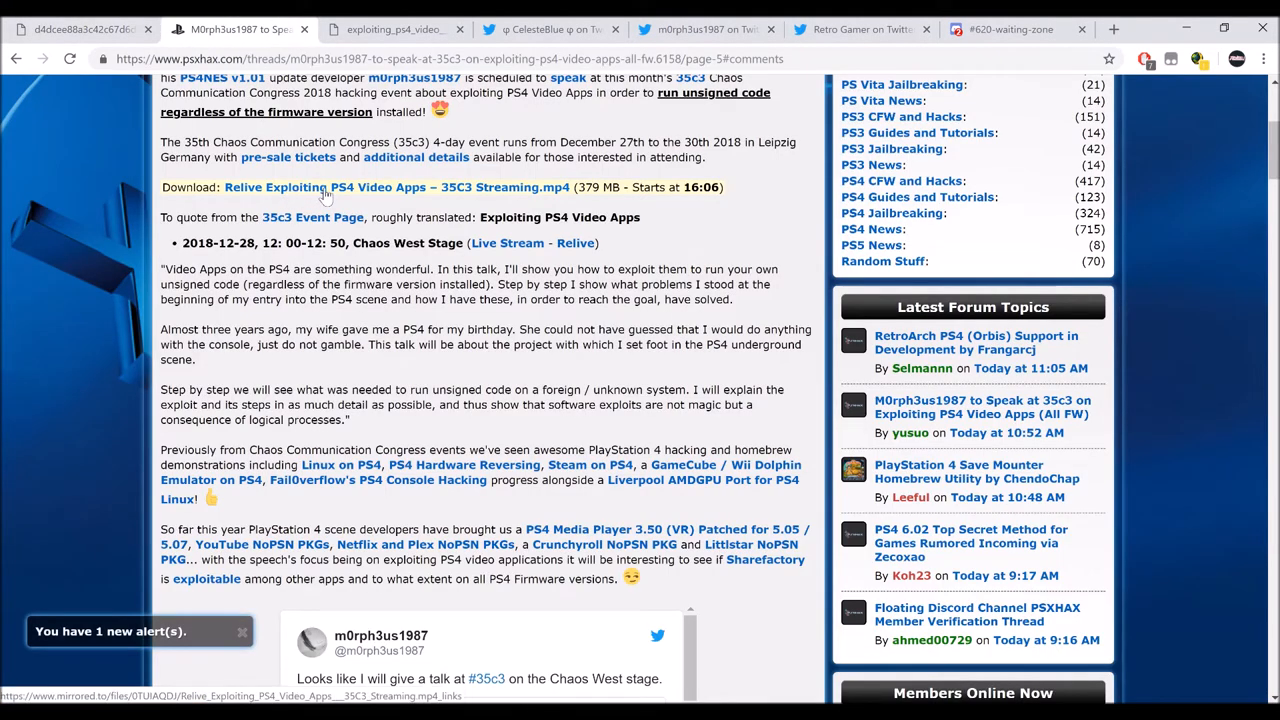
pyautogui.moveTo(356, 192)
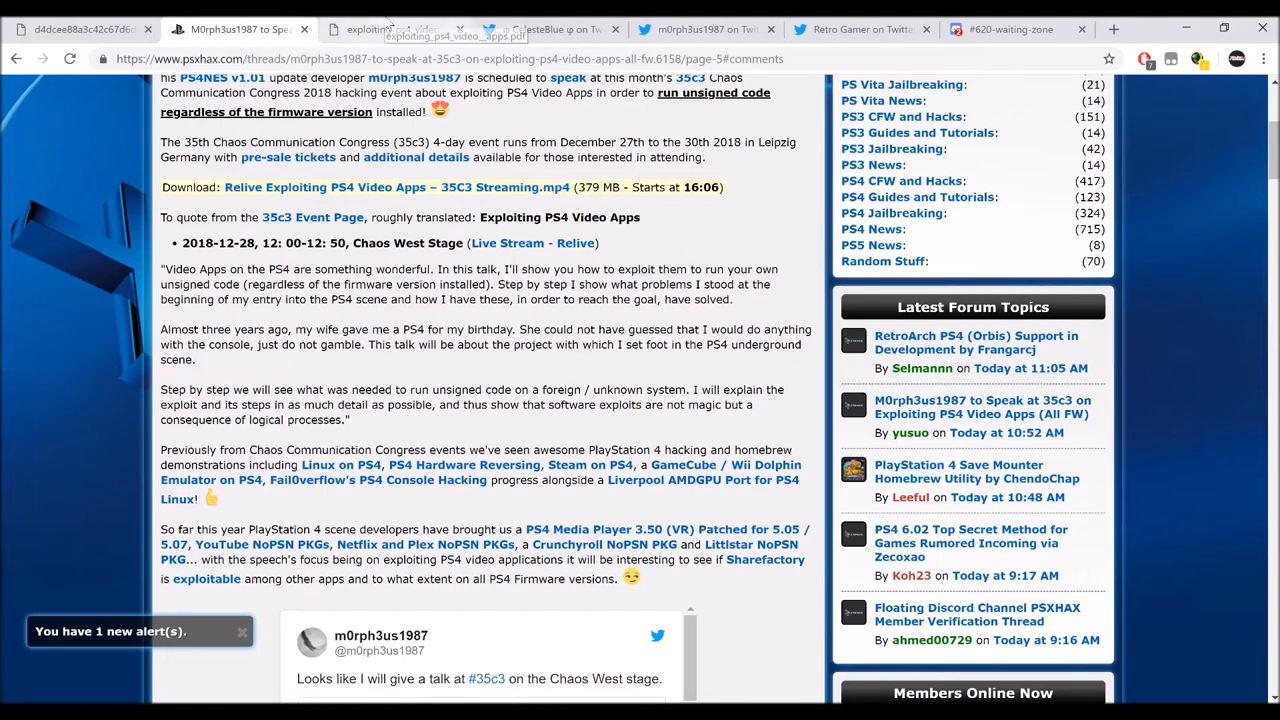
# - View the exploiting_ps4_video_apps.pdf slides and scroll down to the memory-dumping slides with dumper code
pyautogui.click(390, 28)
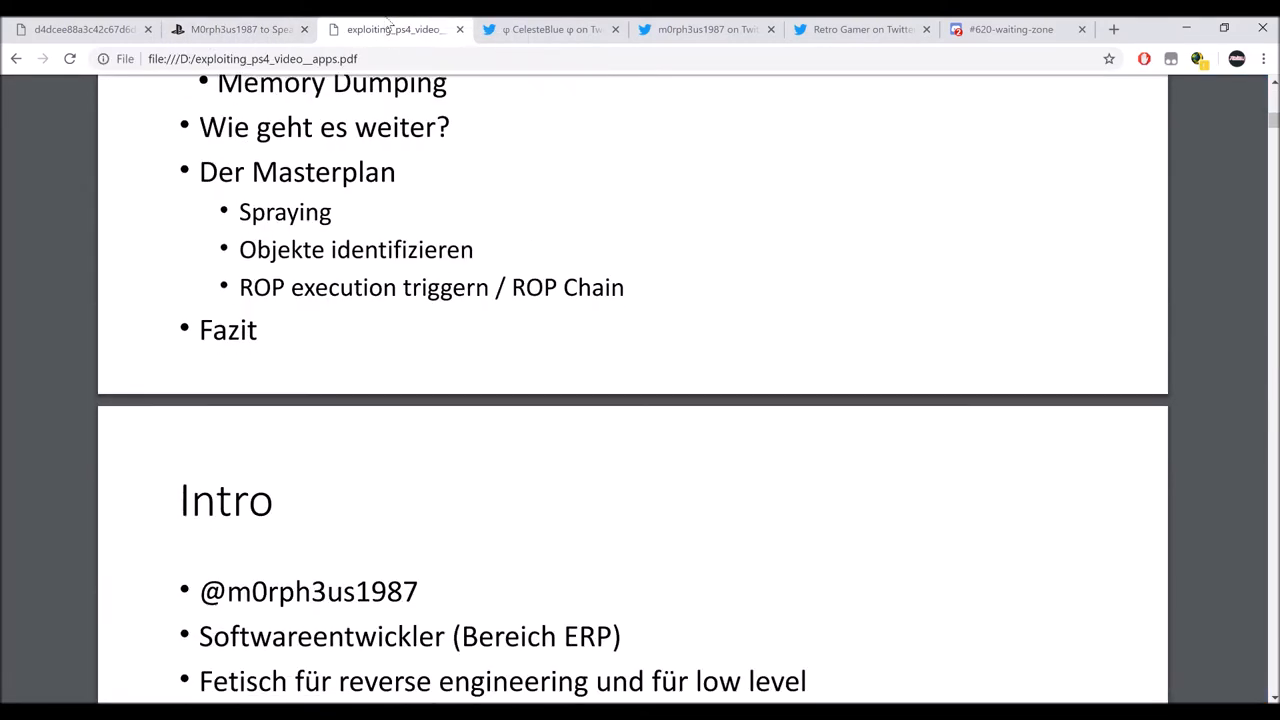
pyautogui.scroll(-3)
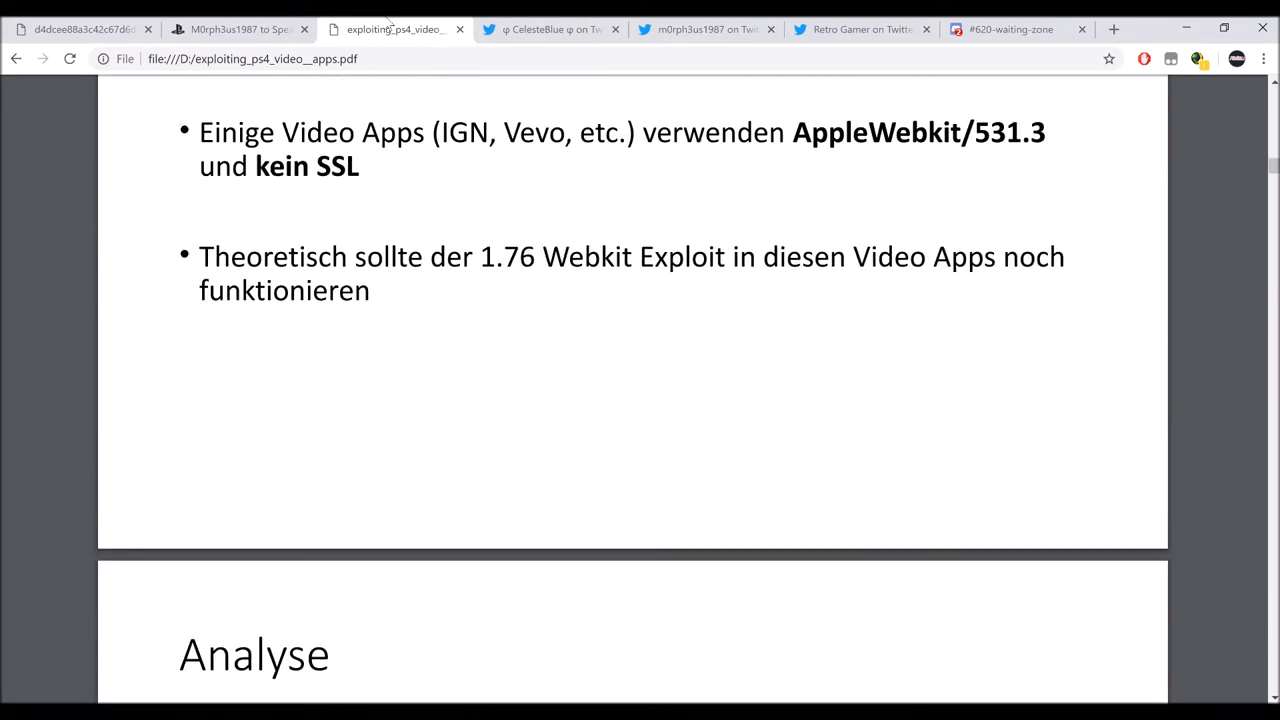
pyautogui.scroll(-3)
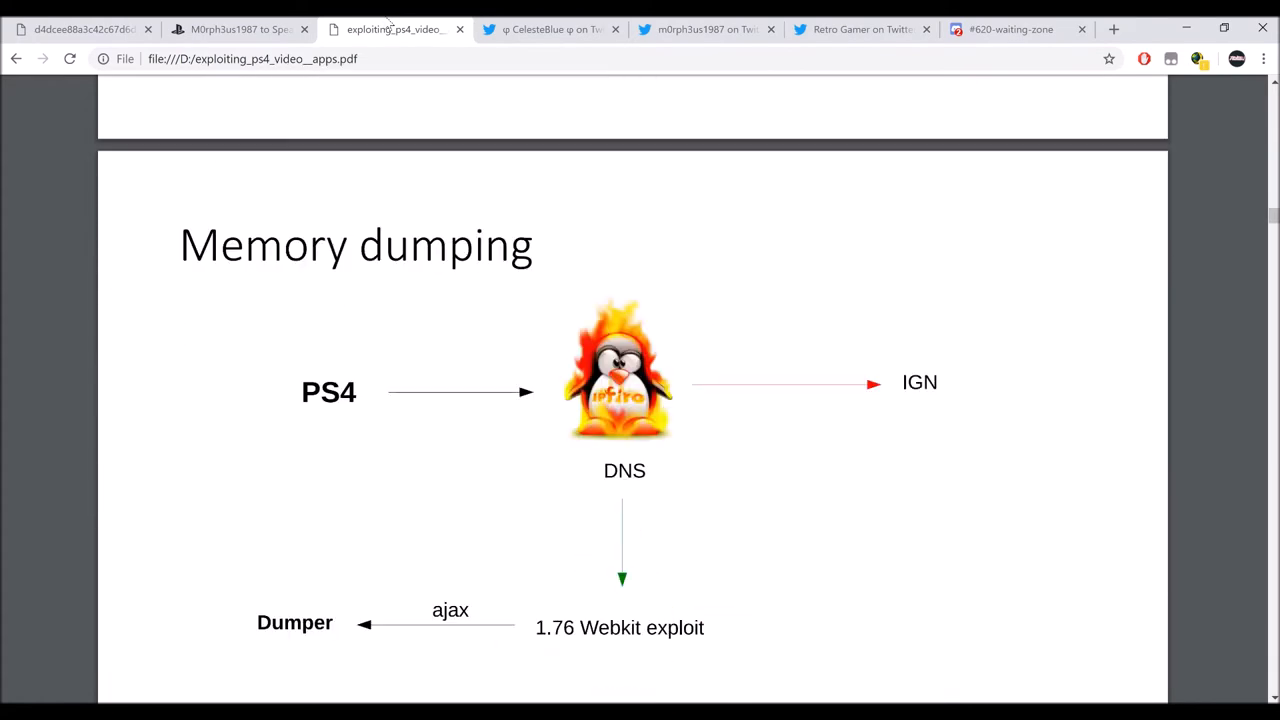
pyautogui.scroll(-3)
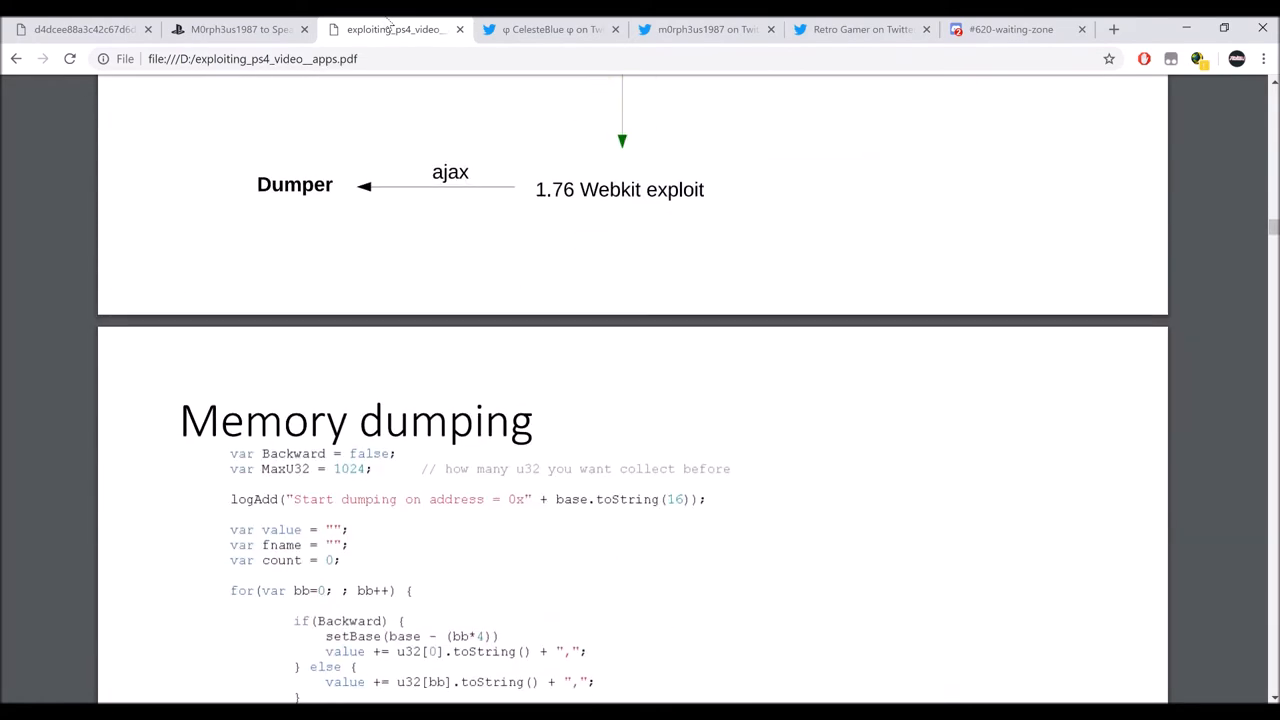
pyautogui.scroll(-3)
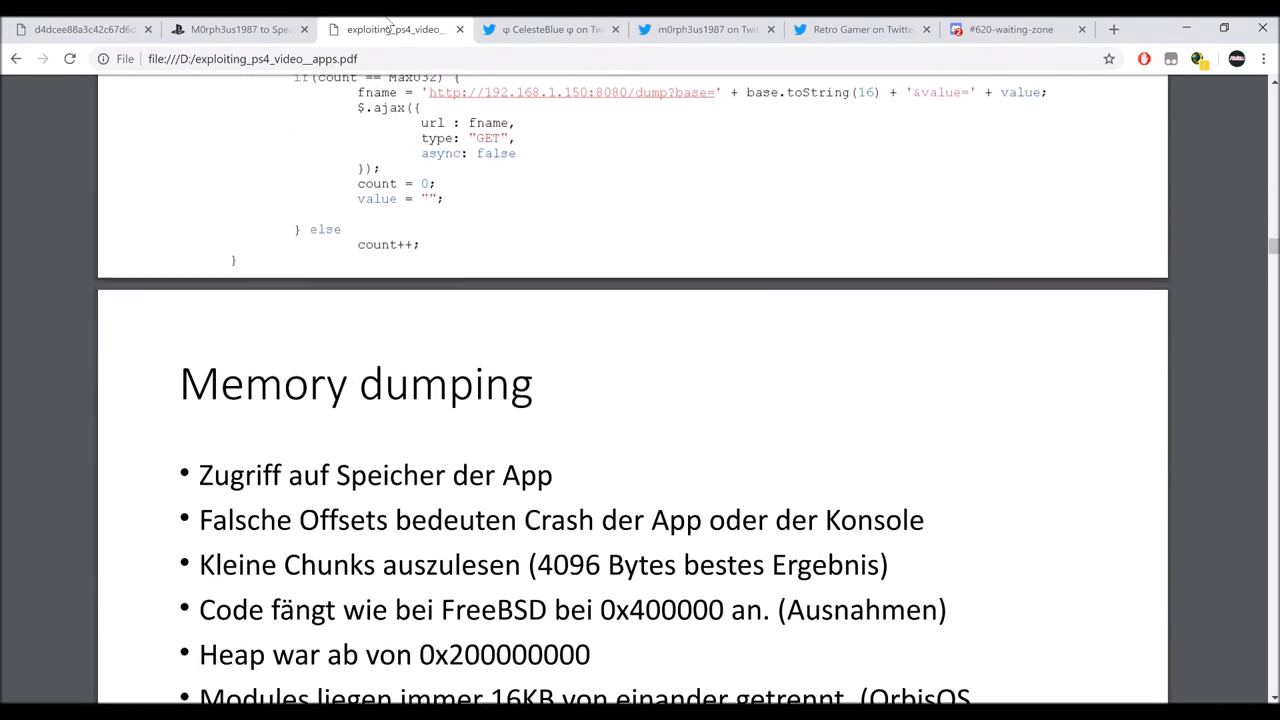
# - Read through CelesteBlue's reply thread debating piracy and account bans on the talk tweet
pyautogui.click(548, 30)
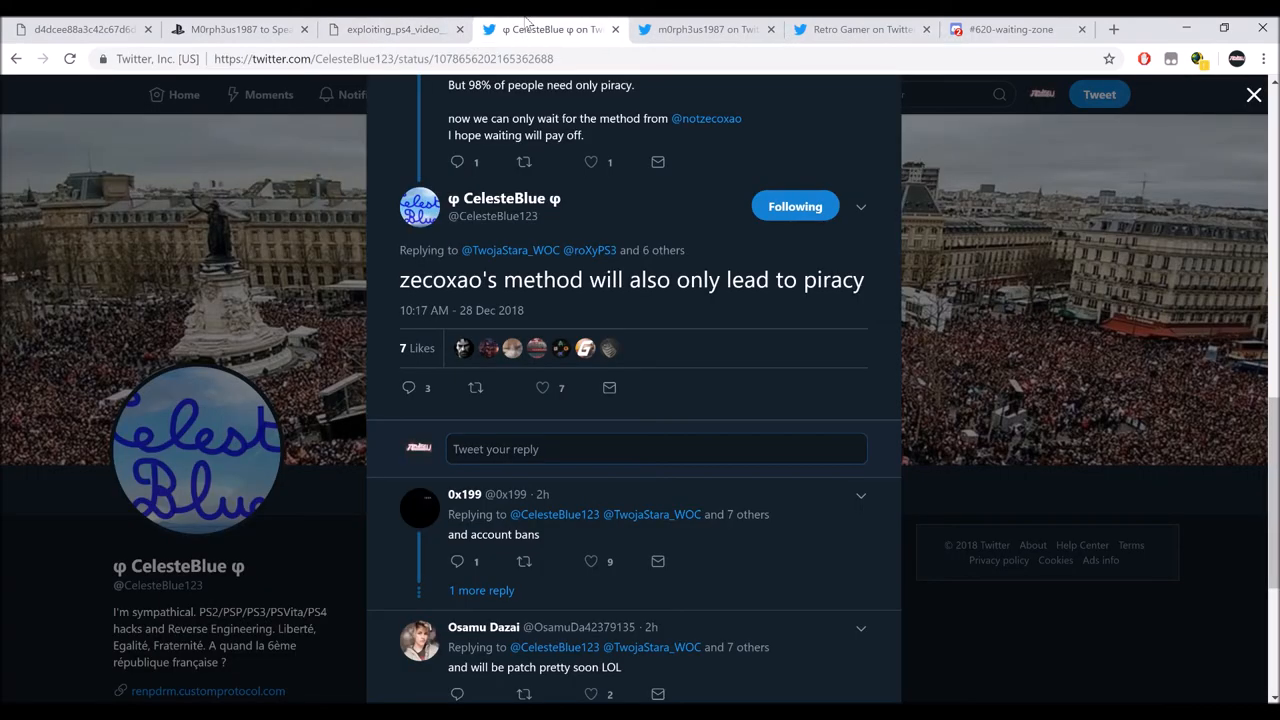
pyautogui.scroll(3)
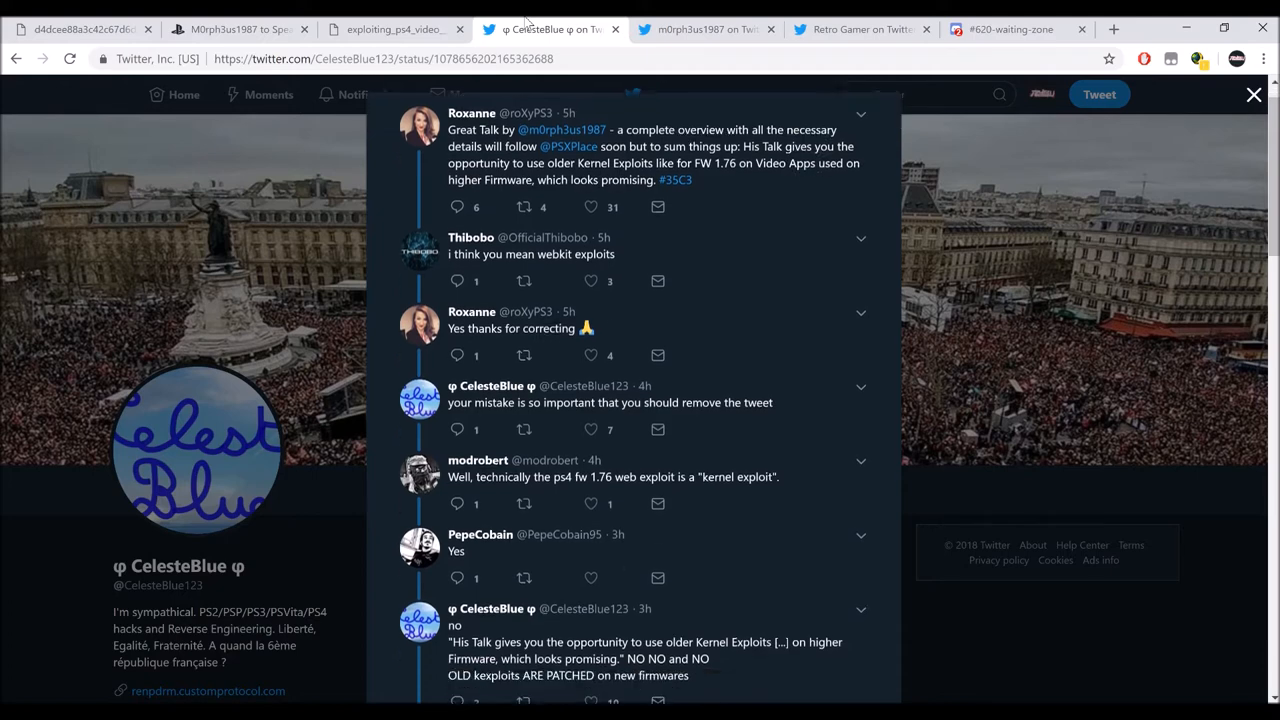
pyautogui.scroll(-3)
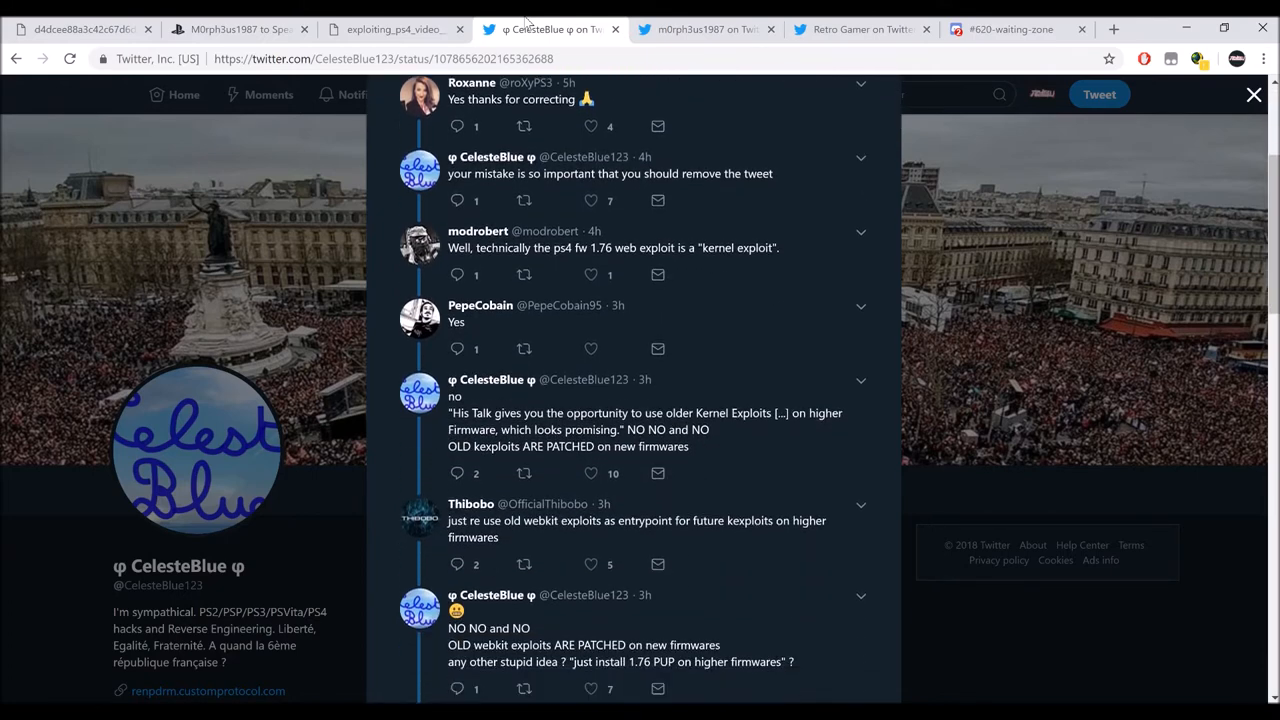
pyautogui.scroll(-3)
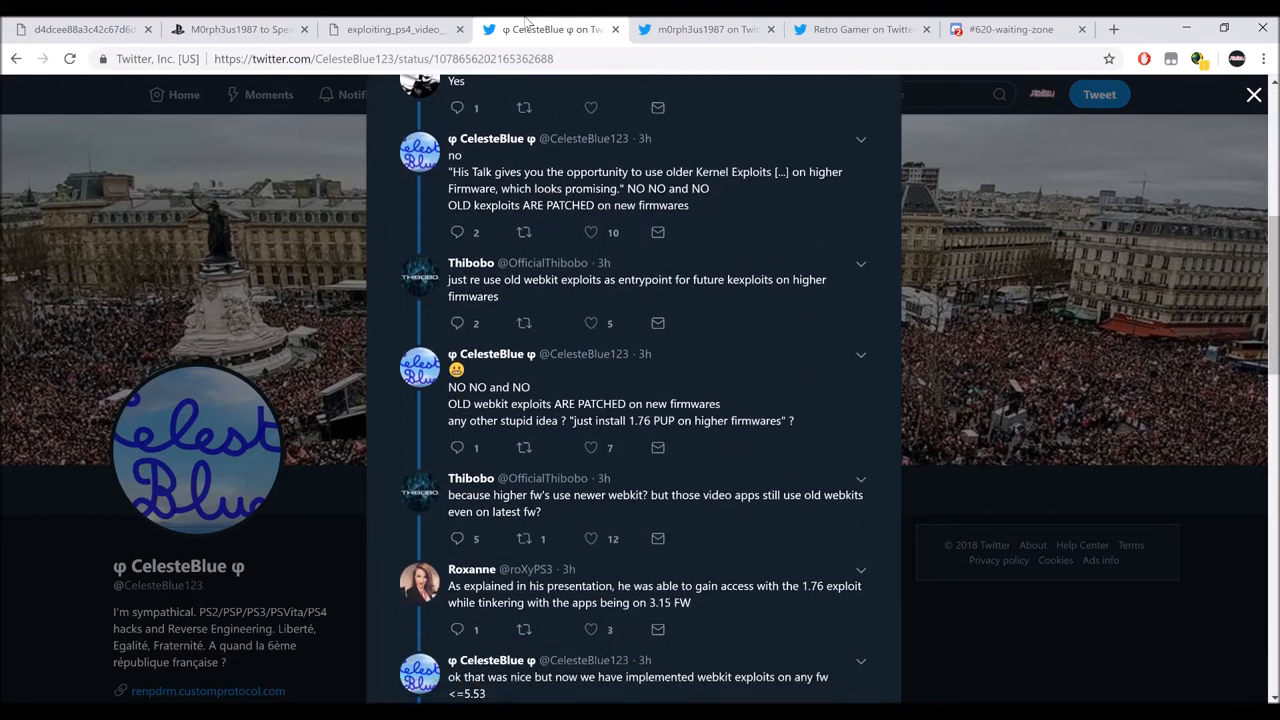
pyautogui.scroll(-3)
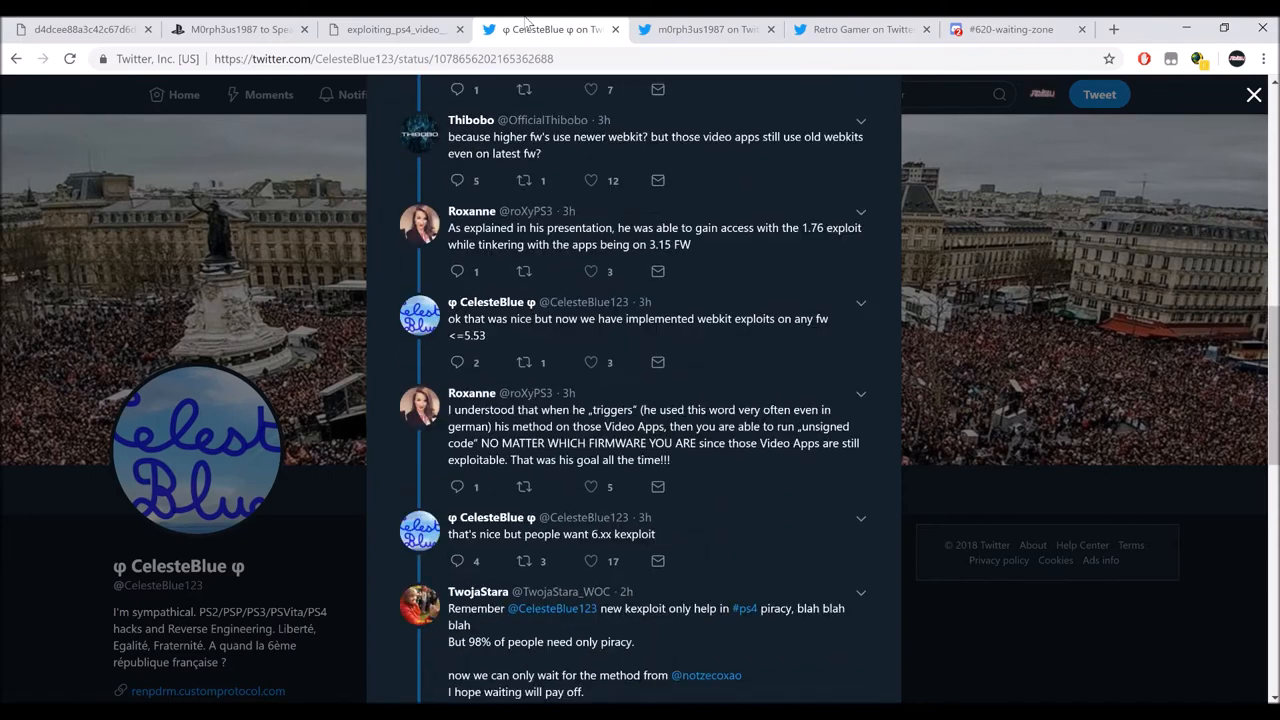
pyautogui.scroll(-3)
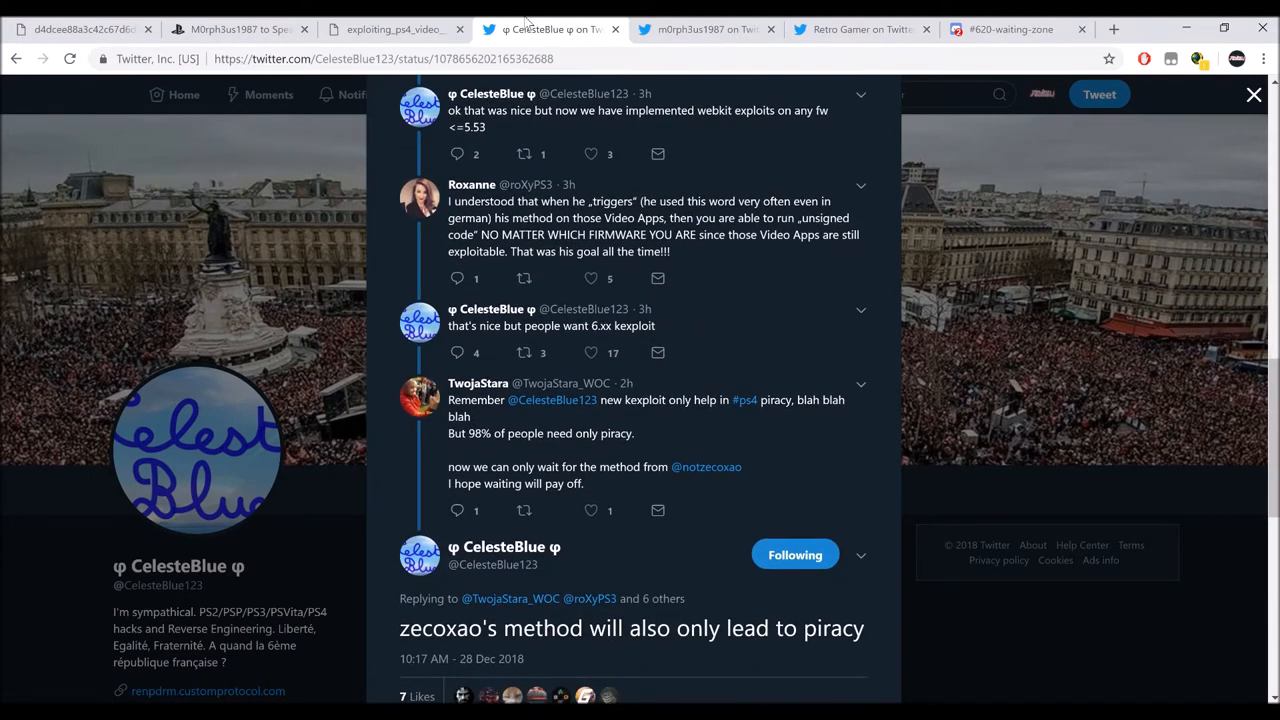
pyautogui.scroll(-3)
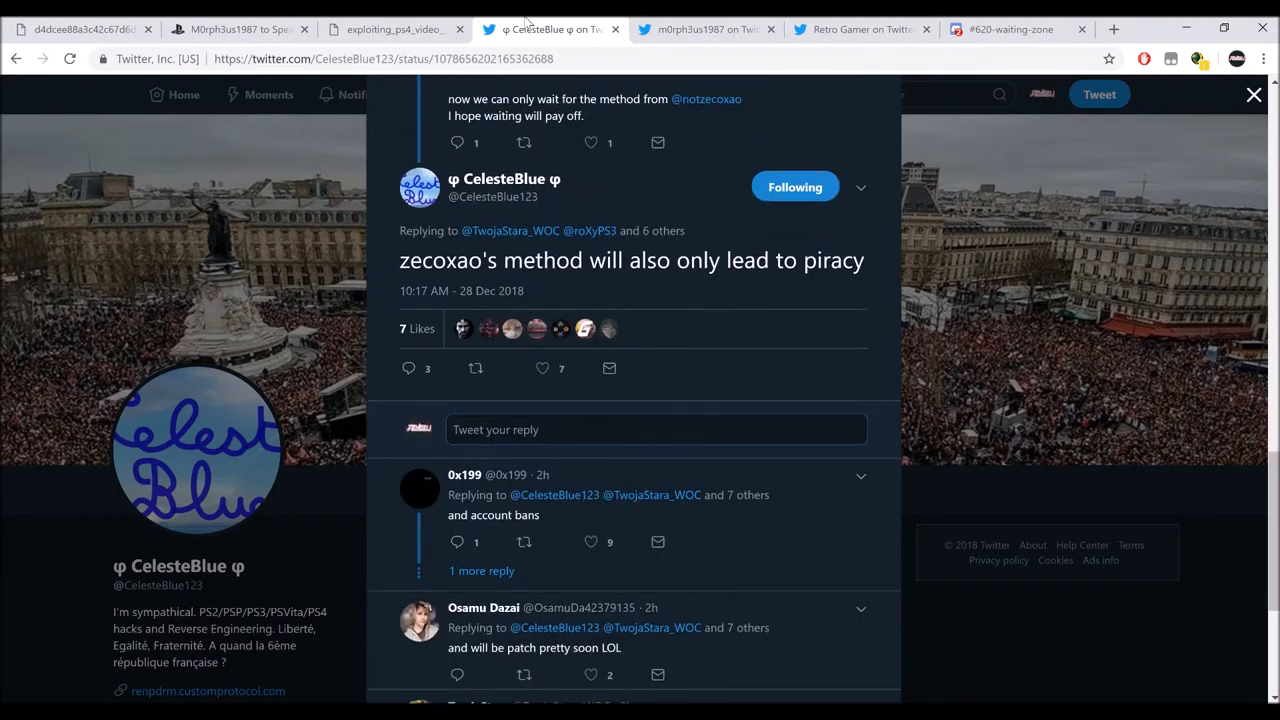
pyautogui.scroll(-3)
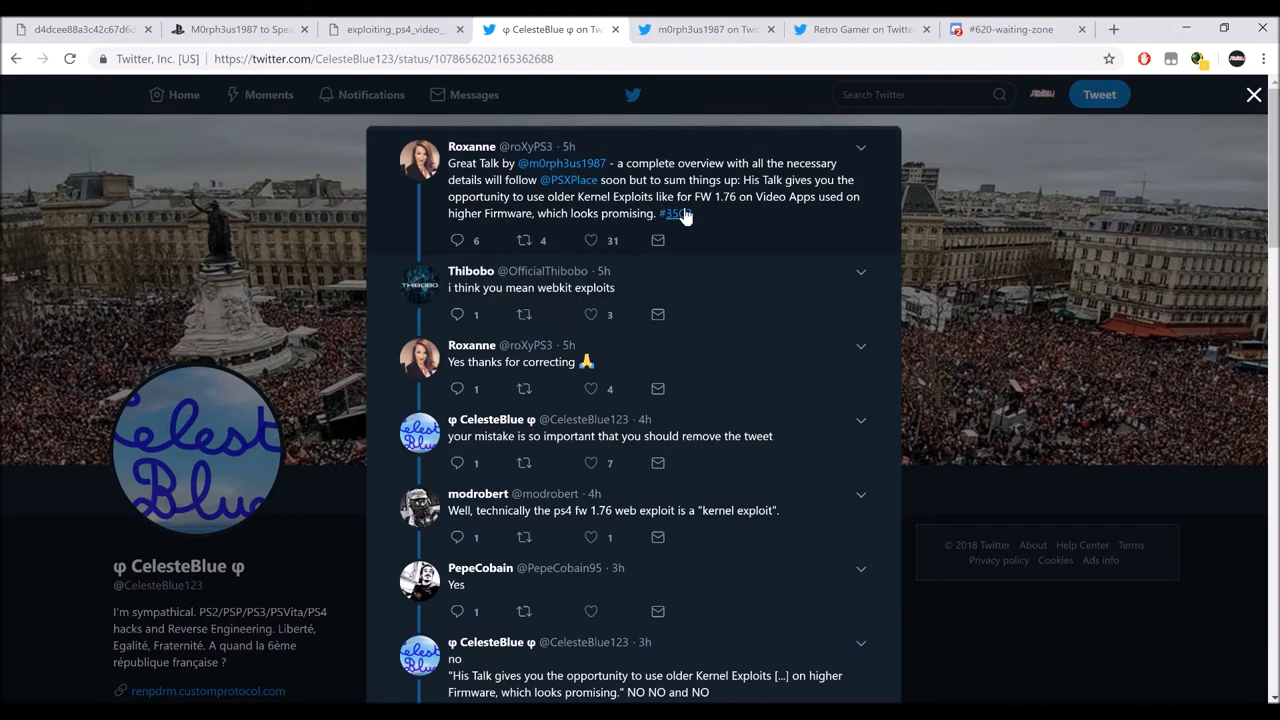
pyautogui.moveTo(612, 218)
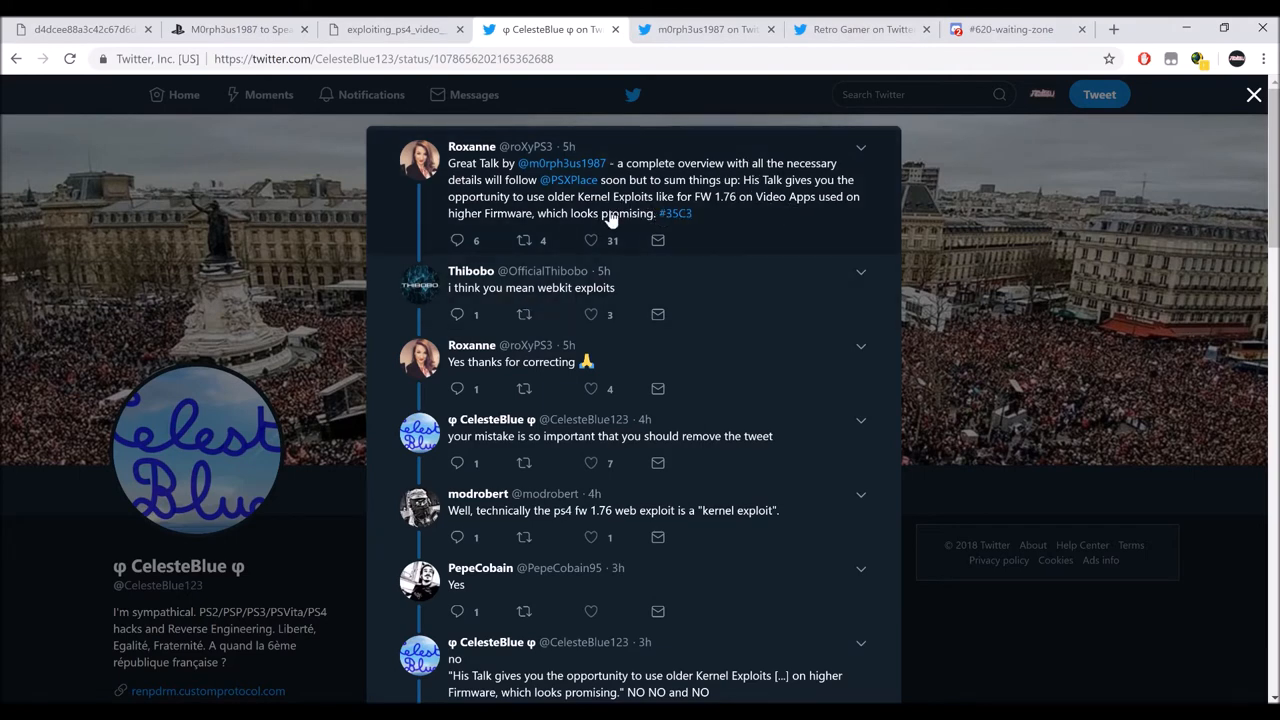
pyautogui.scroll(-3)
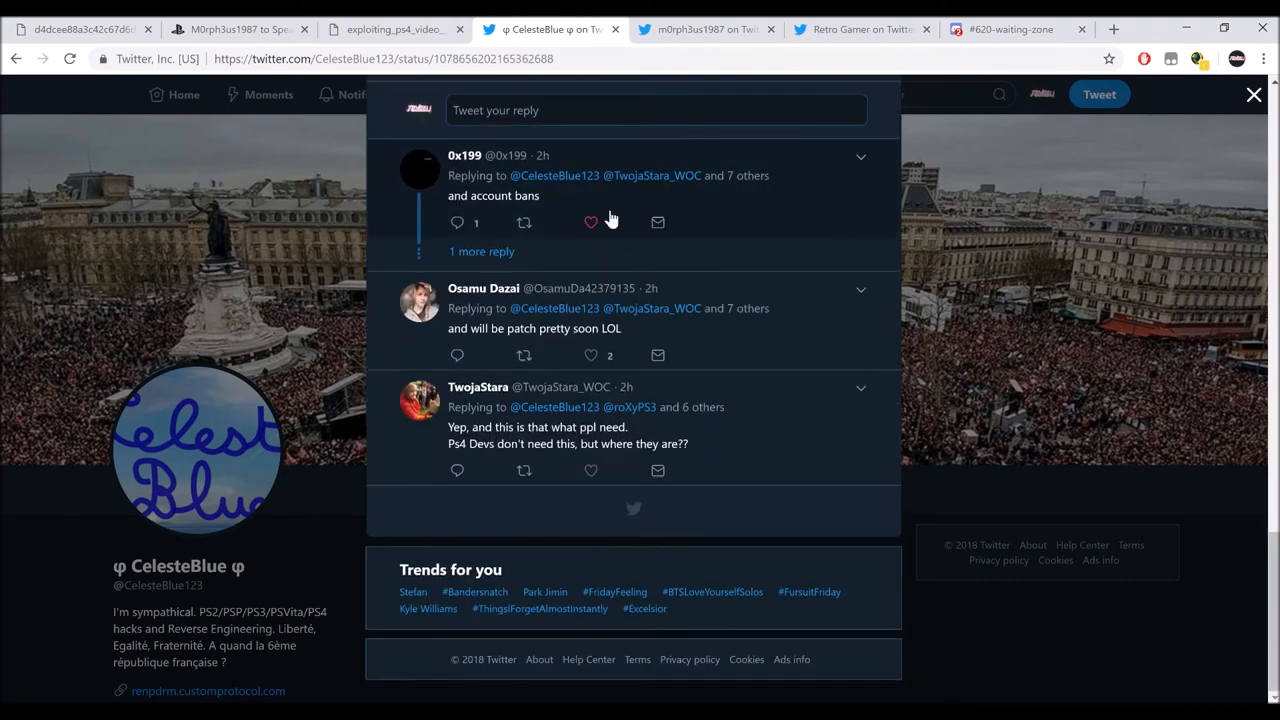
pyautogui.click(590, 222)
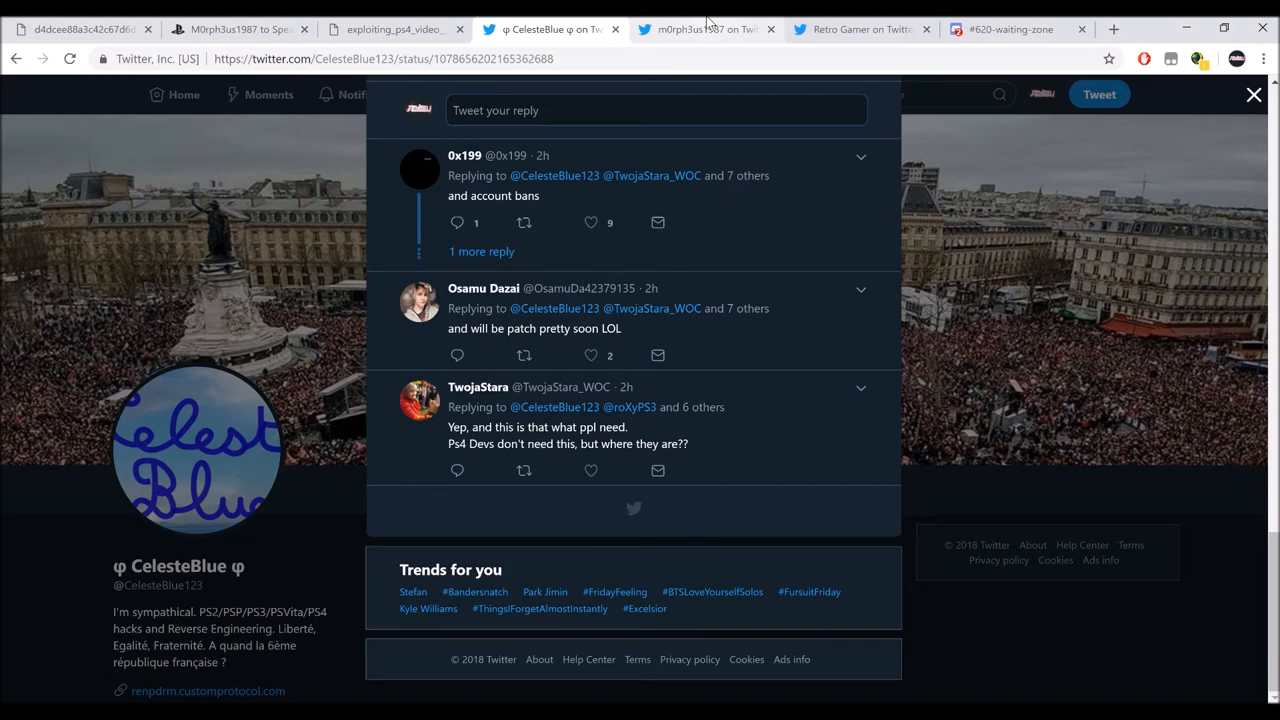
# - Switch to m0rph3us1987's tweet sharing the MEGA link to the talk slides
pyautogui.click(704, 28)
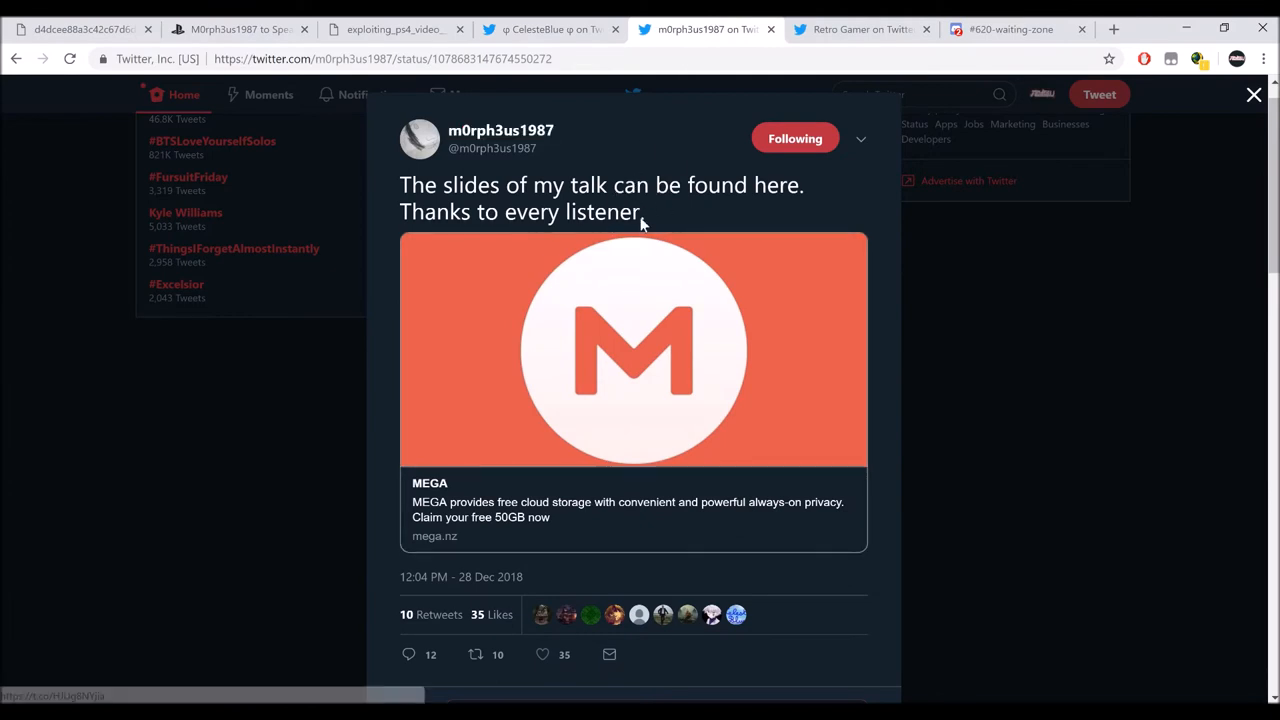
# - Read Retro Gamer's tweet calling the exploit an easily fixed injection method, and its replies
pyautogui.click(860, 30)
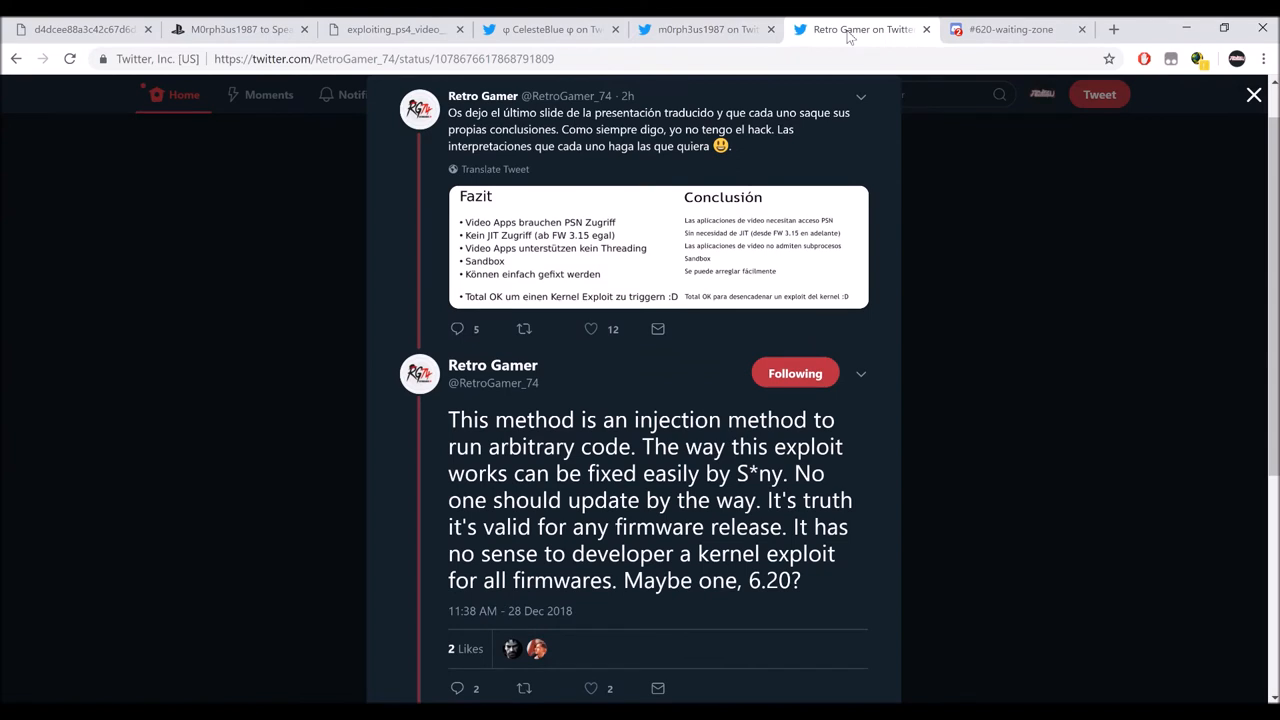
pyautogui.scroll(-3)
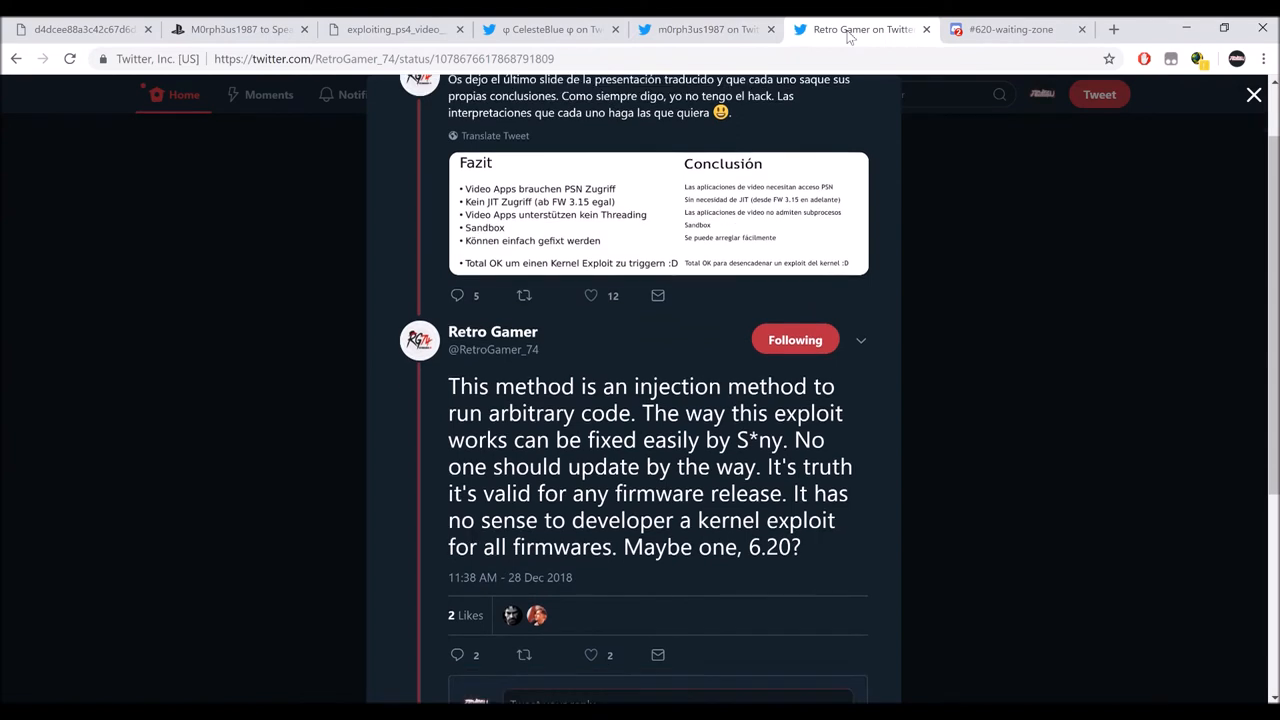
pyautogui.scroll(-3)
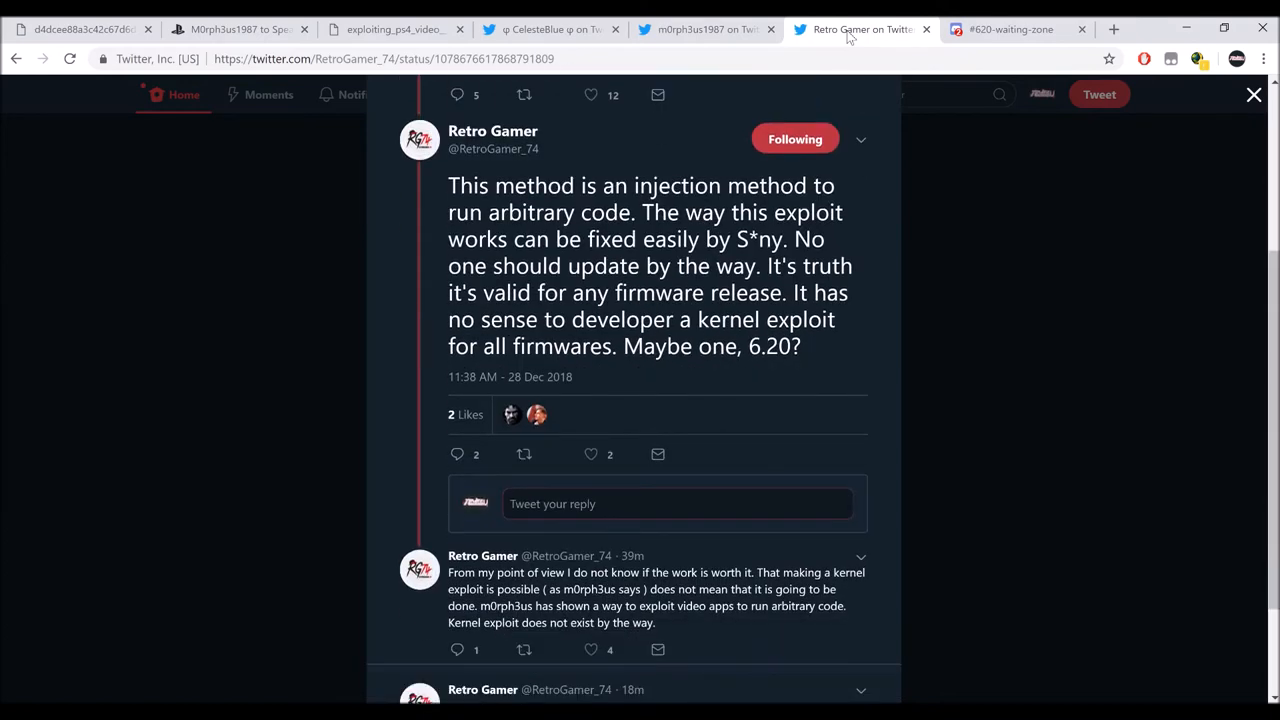
pyautogui.scroll(-3)
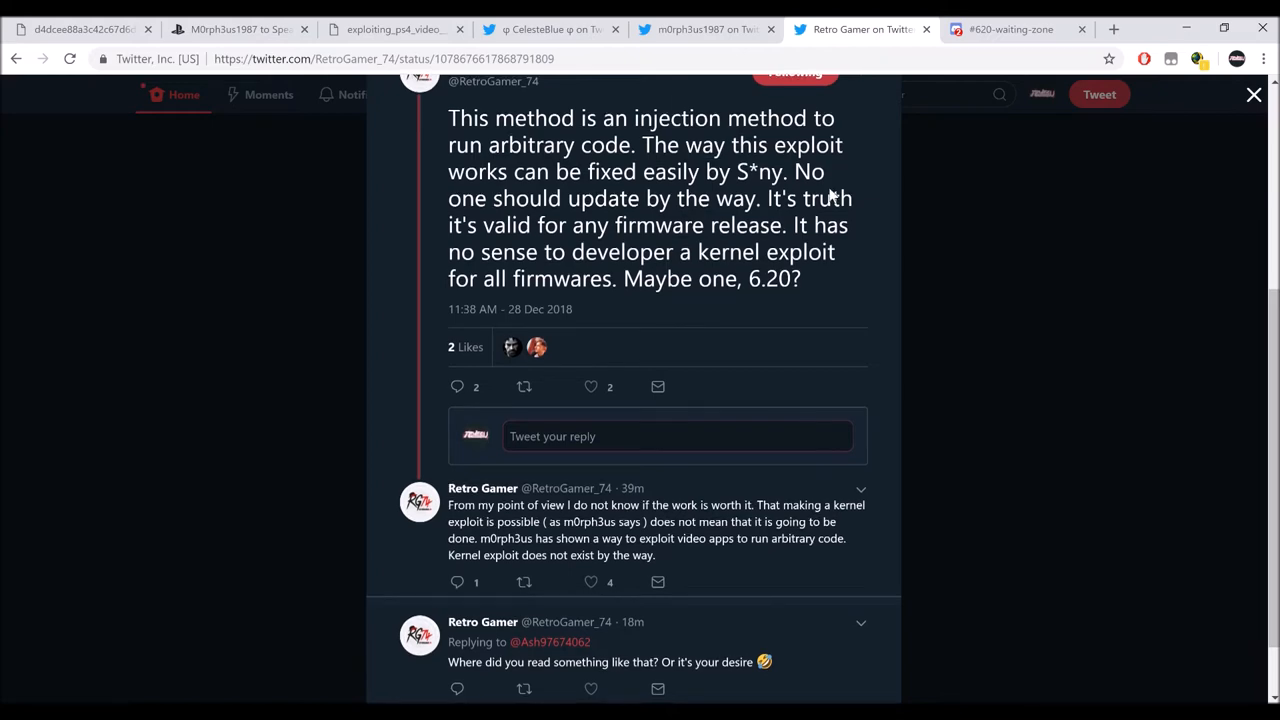
pyautogui.scroll(-3)
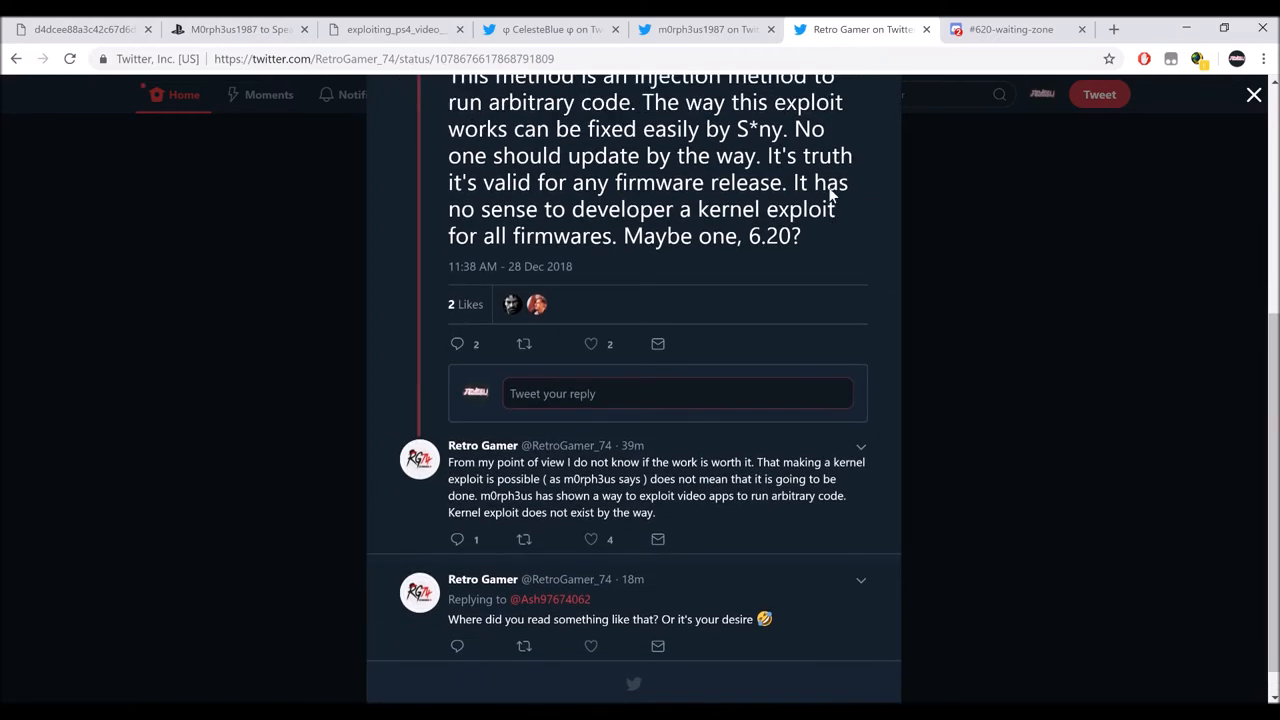
pyautogui.scroll(-3)
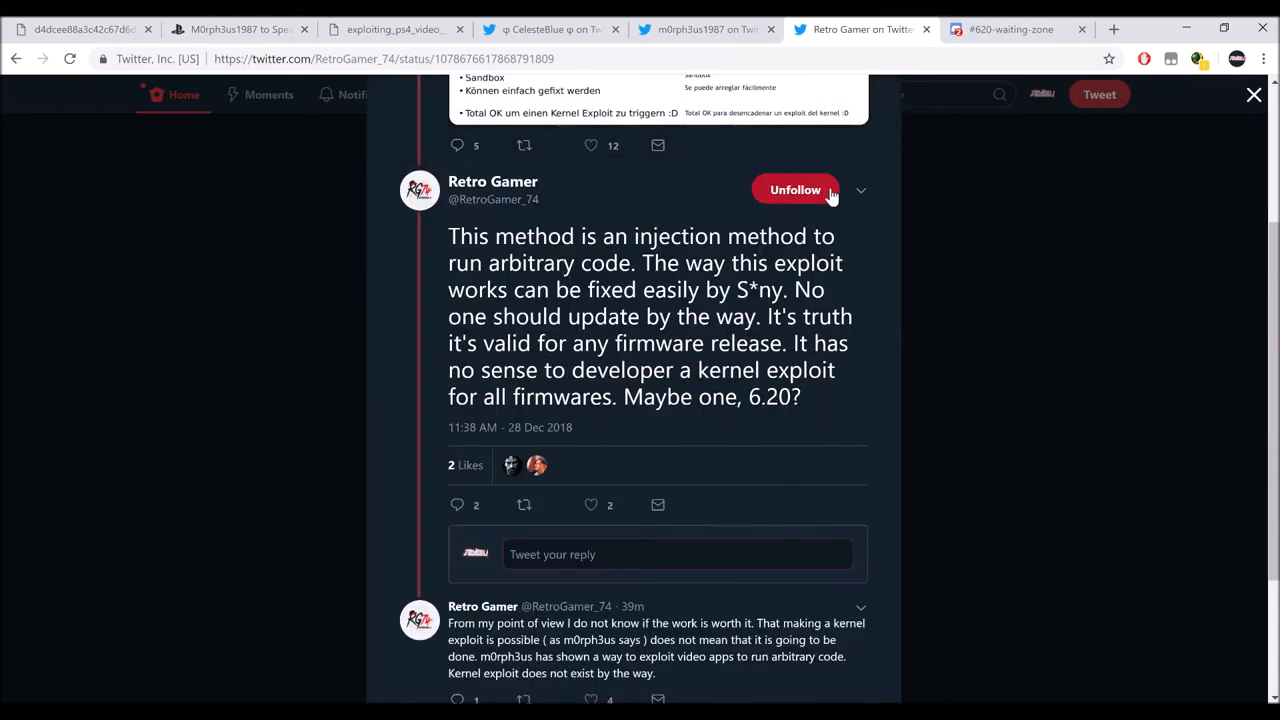
pyautogui.click(796, 190)
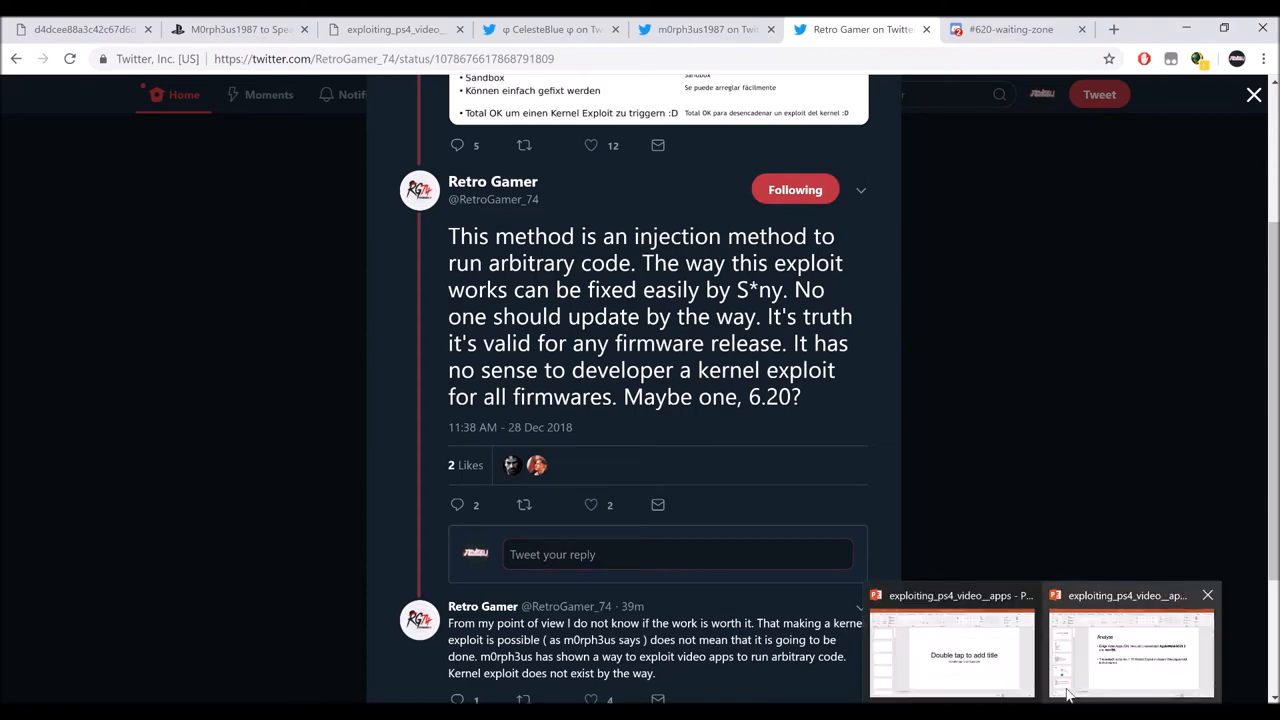
# - Look through the Agenda and Intro slides of the PS4 video apps PowerPoint deck, then return to Chrome
pyautogui.click(1132, 650)
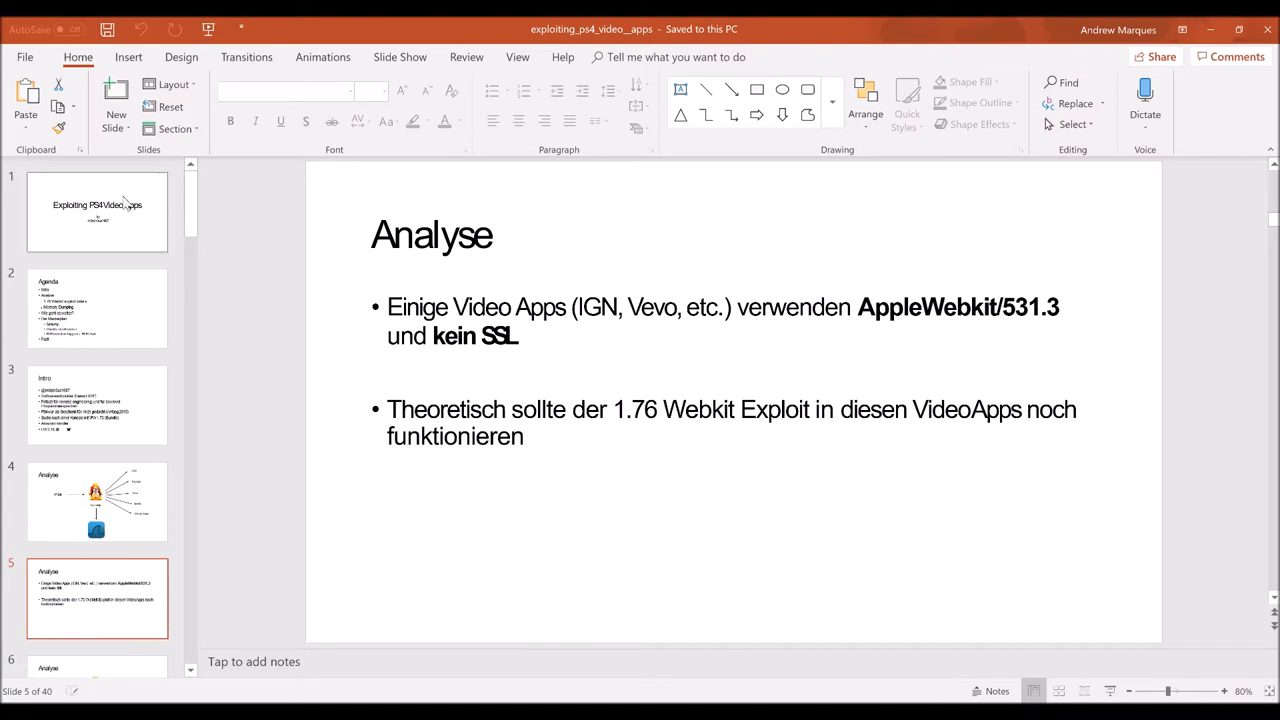
pyautogui.click(96, 308)
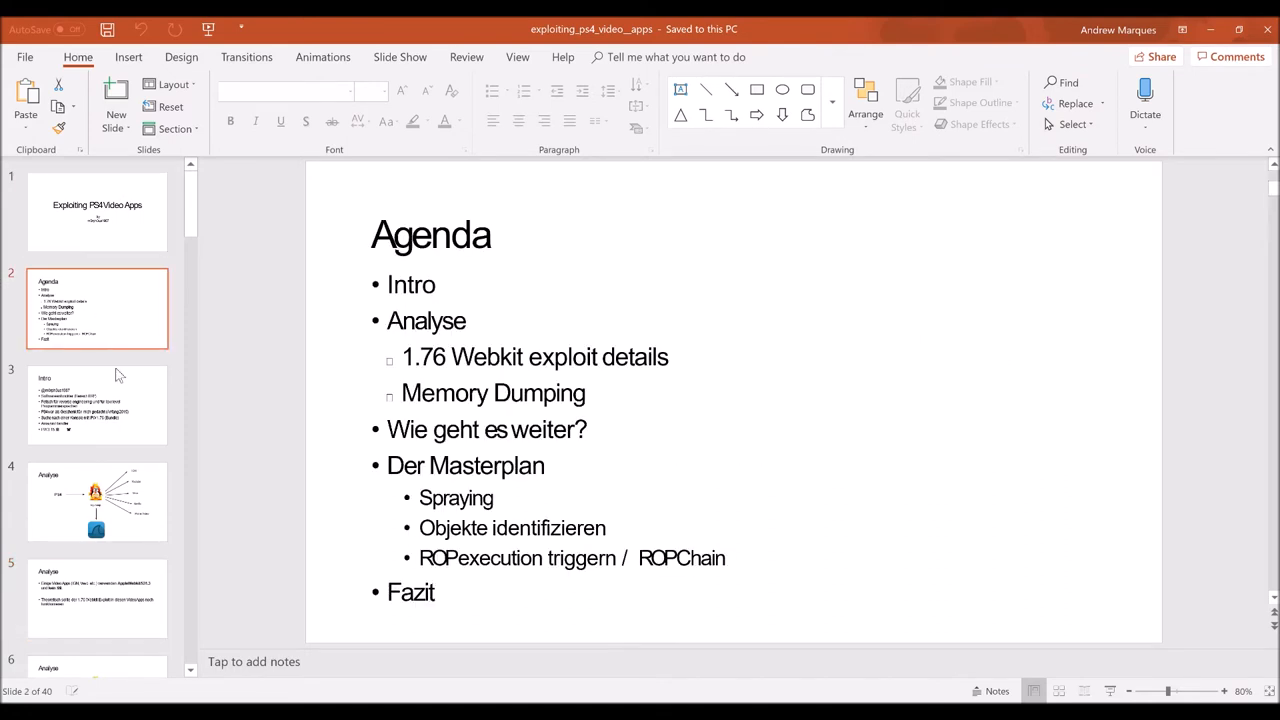
pyautogui.click(96, 502)
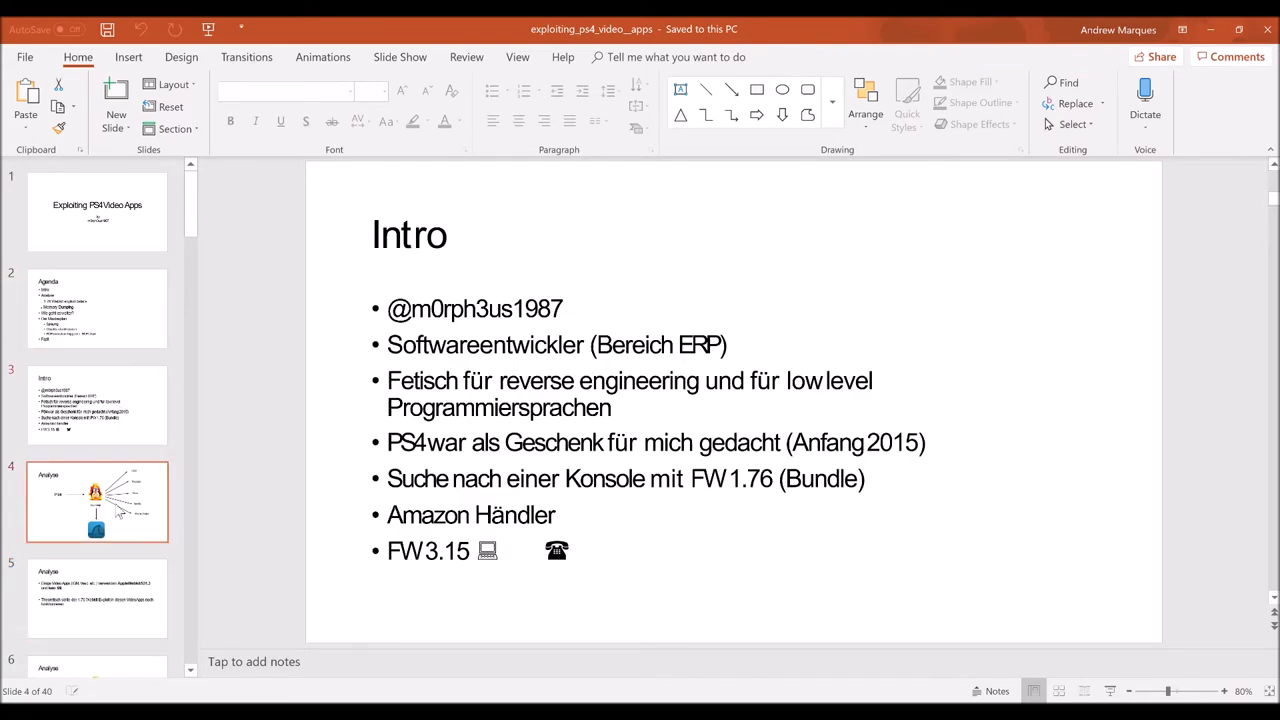
pyautogui.click(96, 596)
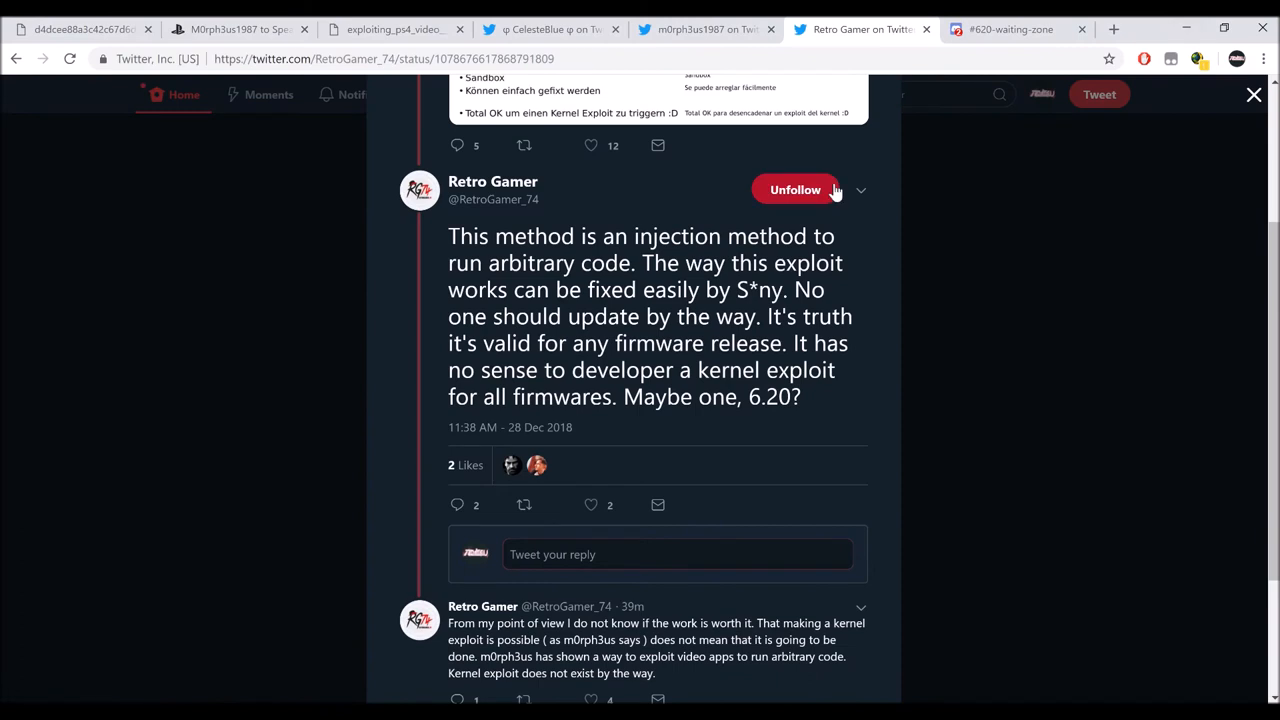
pyautogui.click(796, 190)
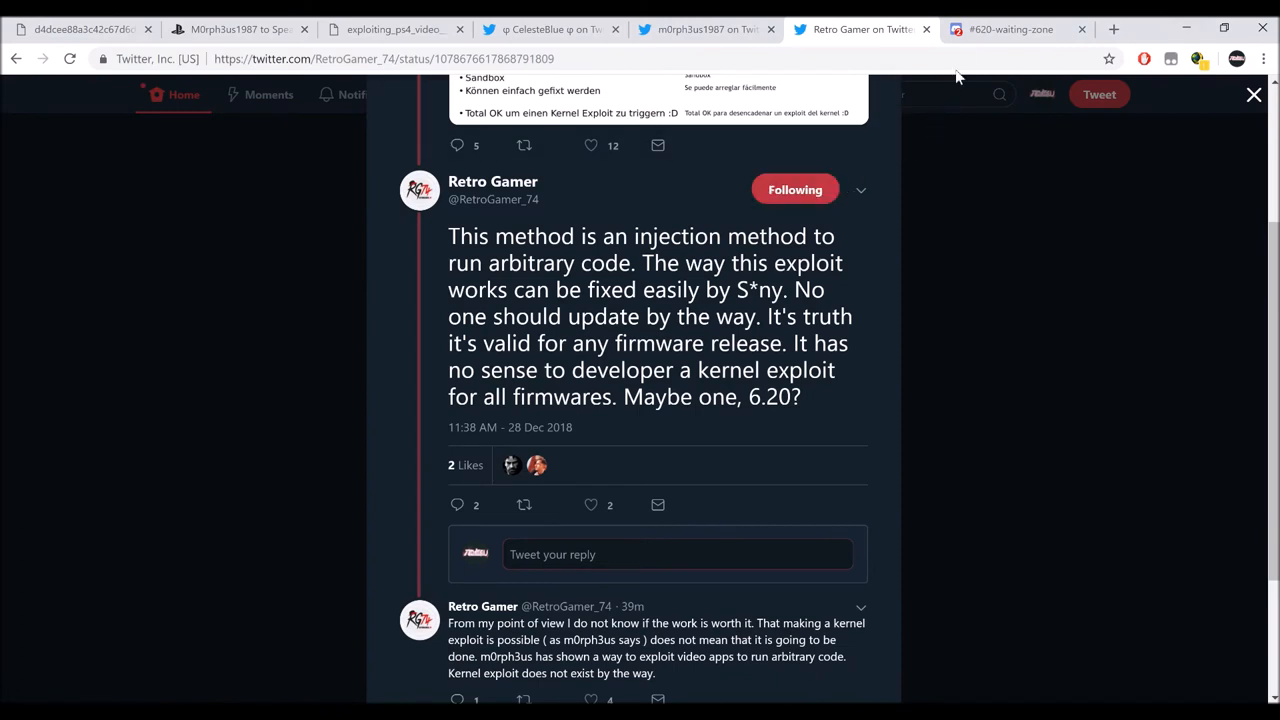
pyautogui.moveTo(964, 56)
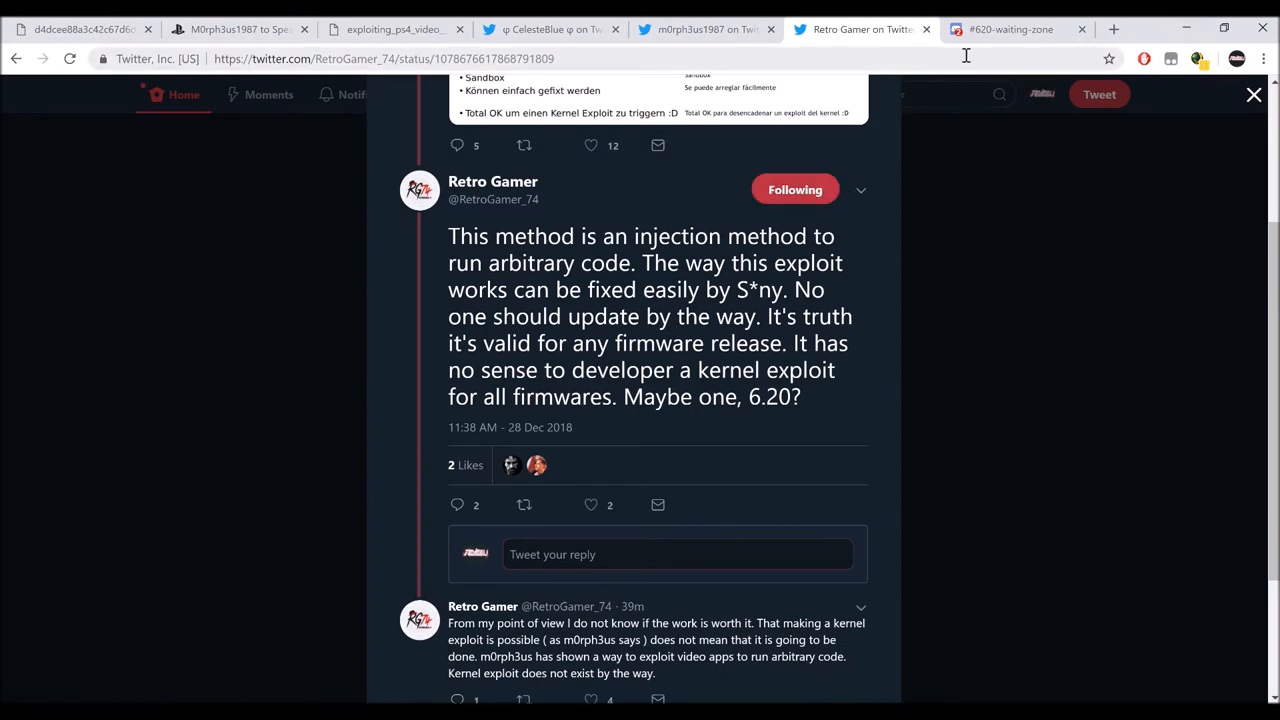
# - Switch to the #620-waiting-zone Discord channel discussing PDF readers
pyautogui.click(1010, 30)
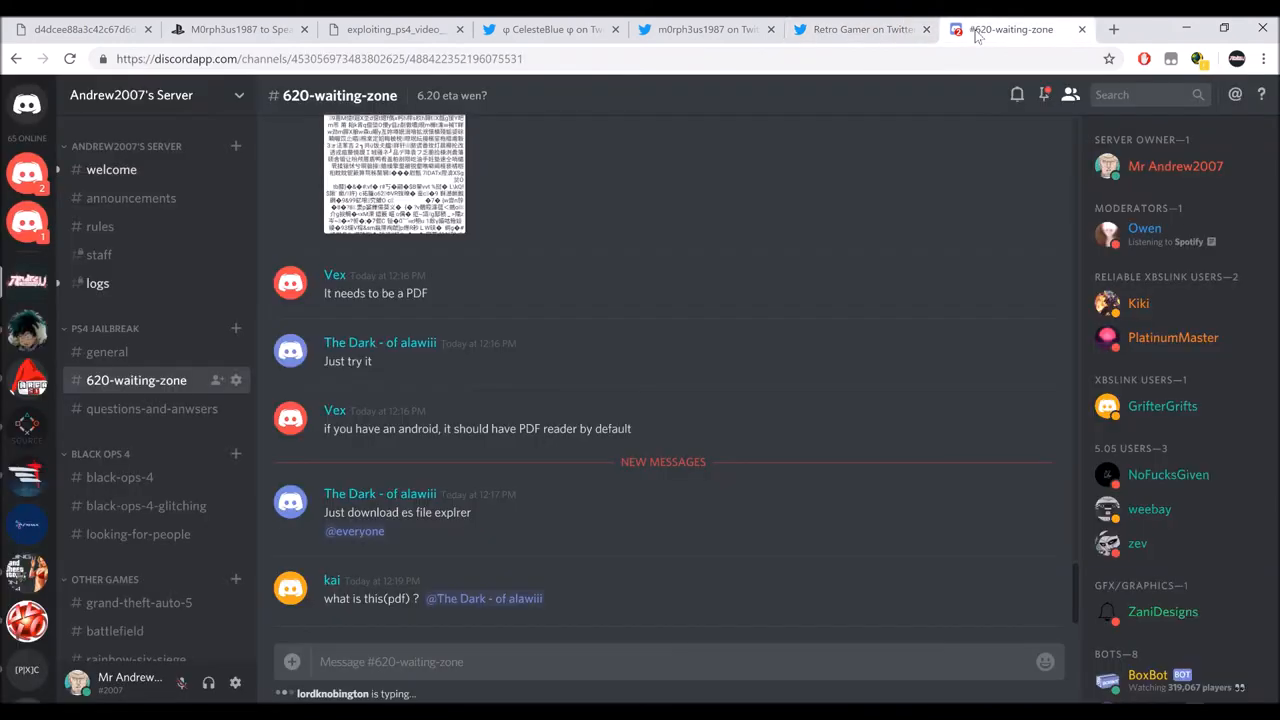
pyautogui.moveTo(236, 168)
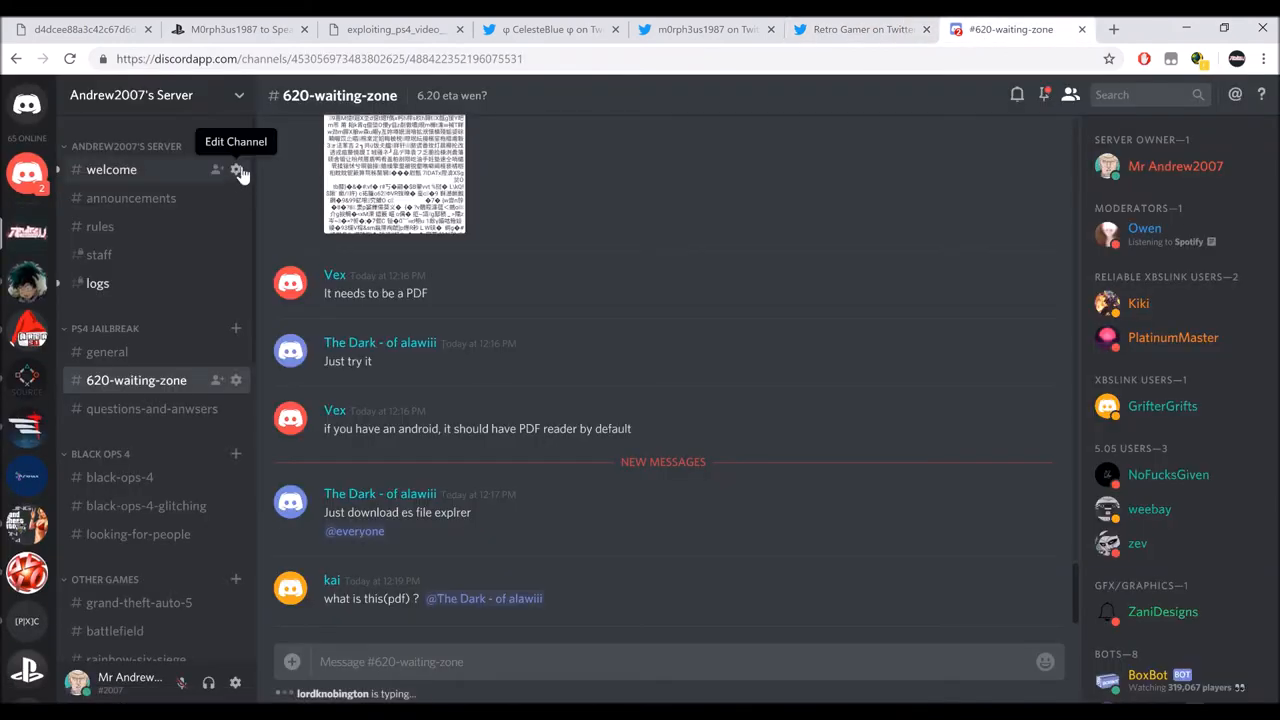
pyautogui.moveTo(276, 152)
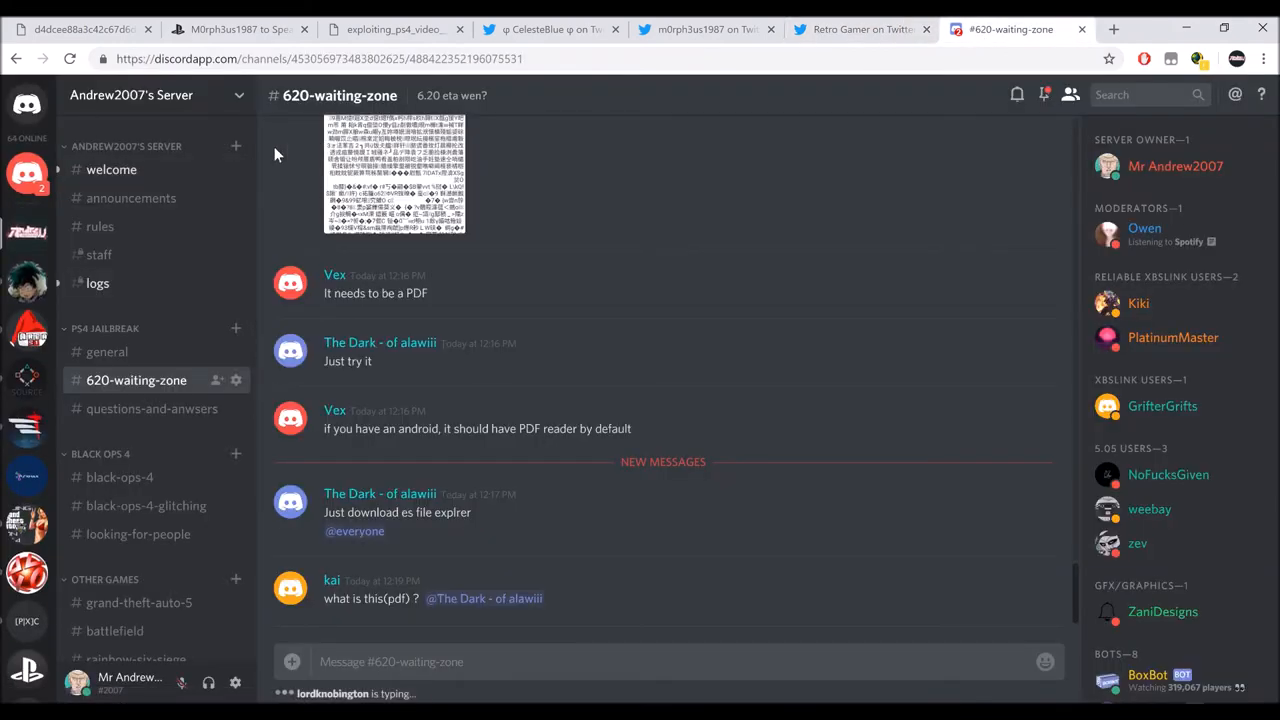
pyautogui.moveTo(132, 198)
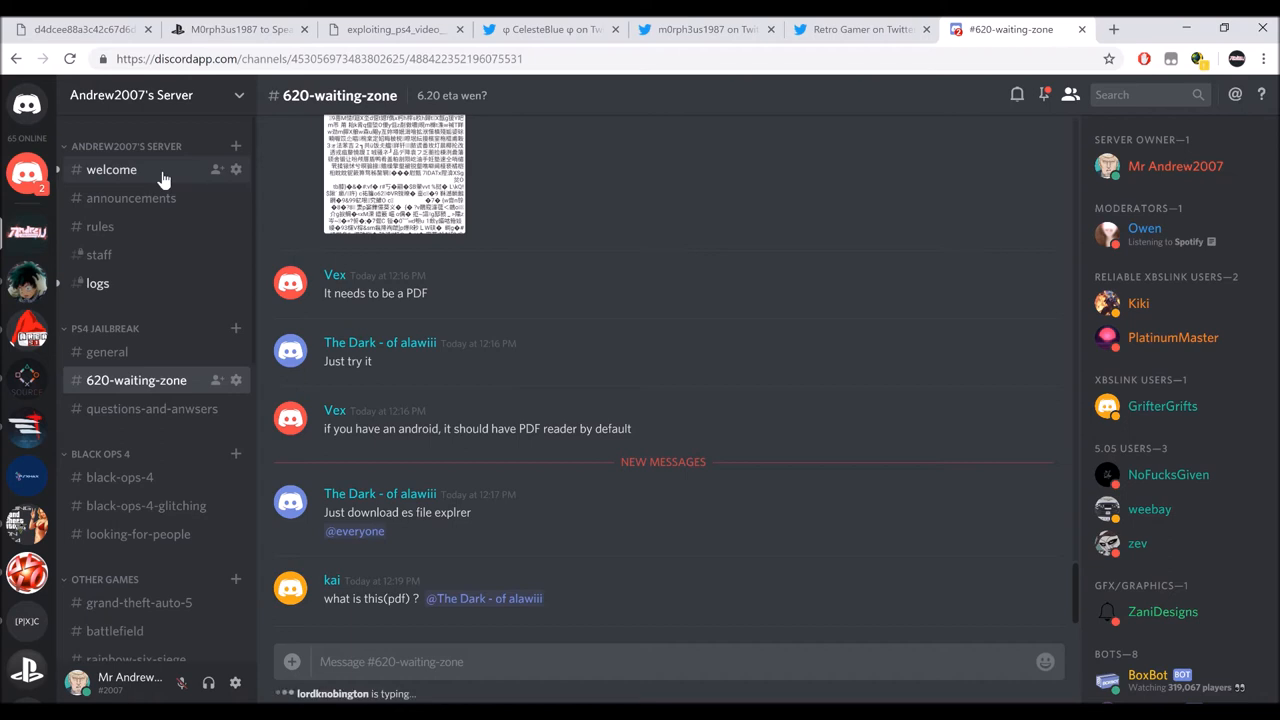
# - Visit Discord's #welcome channel, the exploit notes tab, then the PSXHAX thread on the 35C3 talk
pyautogui.click(112, 168)
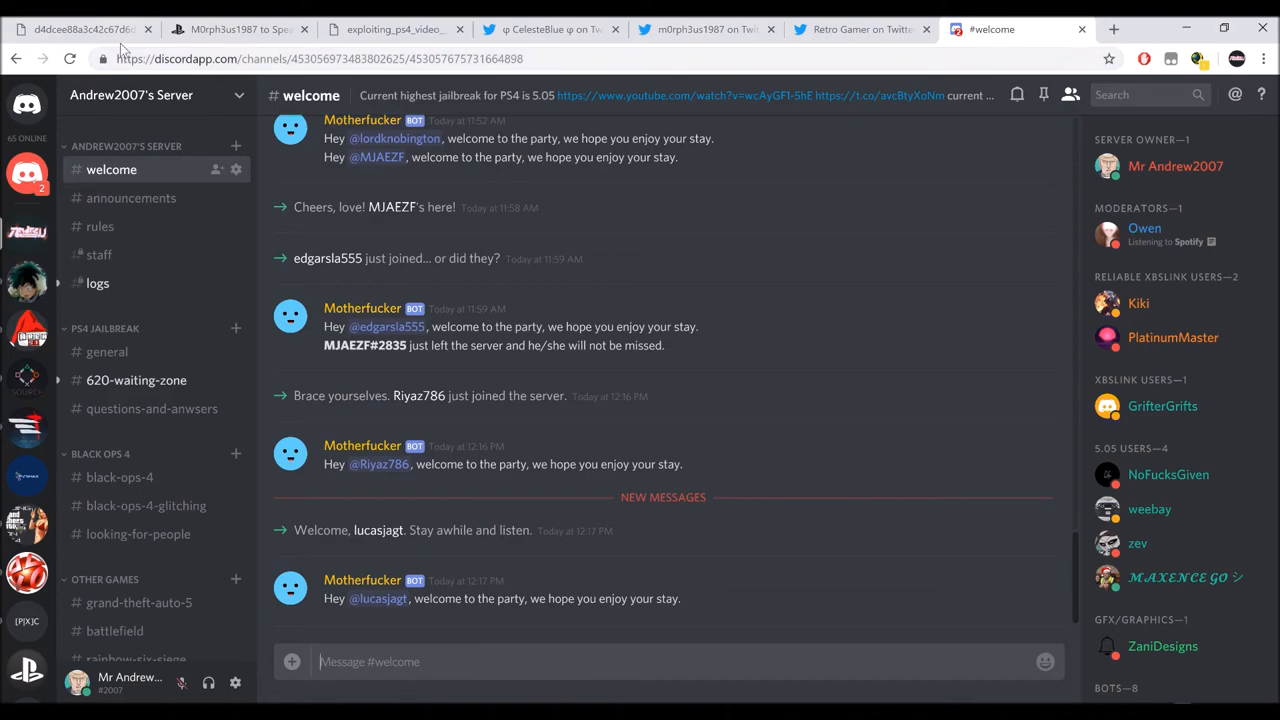
pyautogui.click(76, 30)
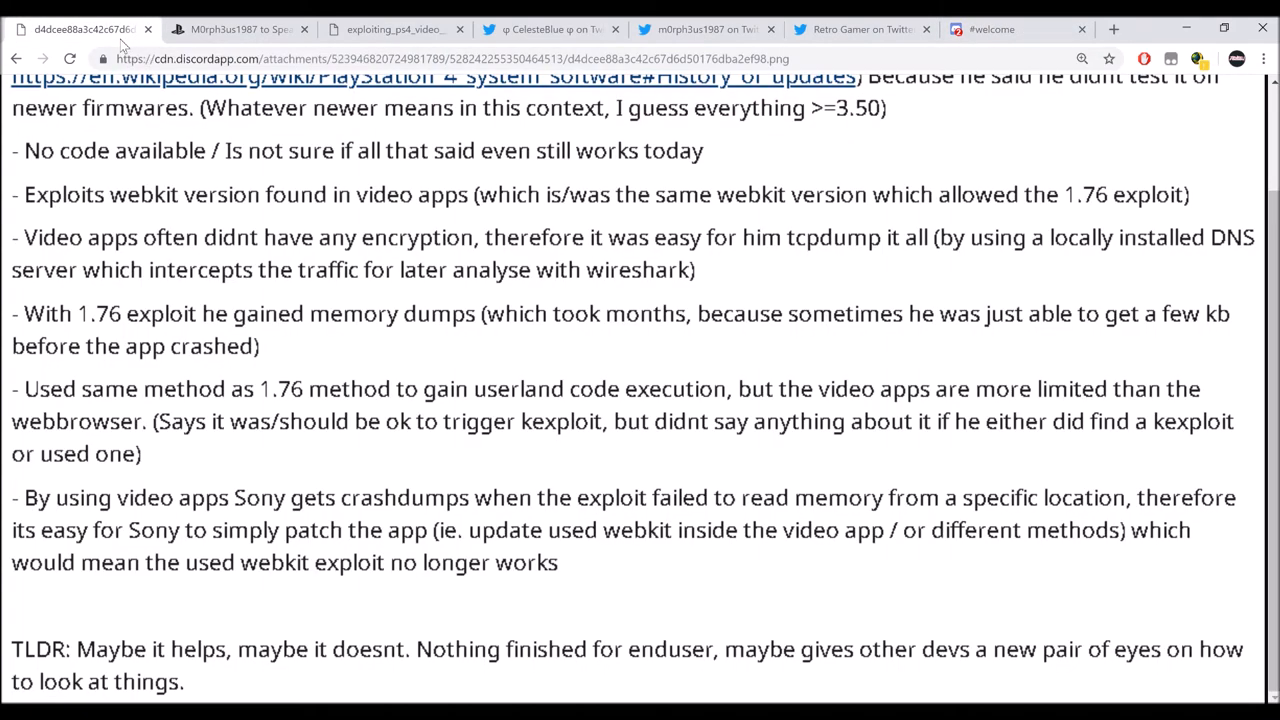
pyautogui.moveTo(658, 450)
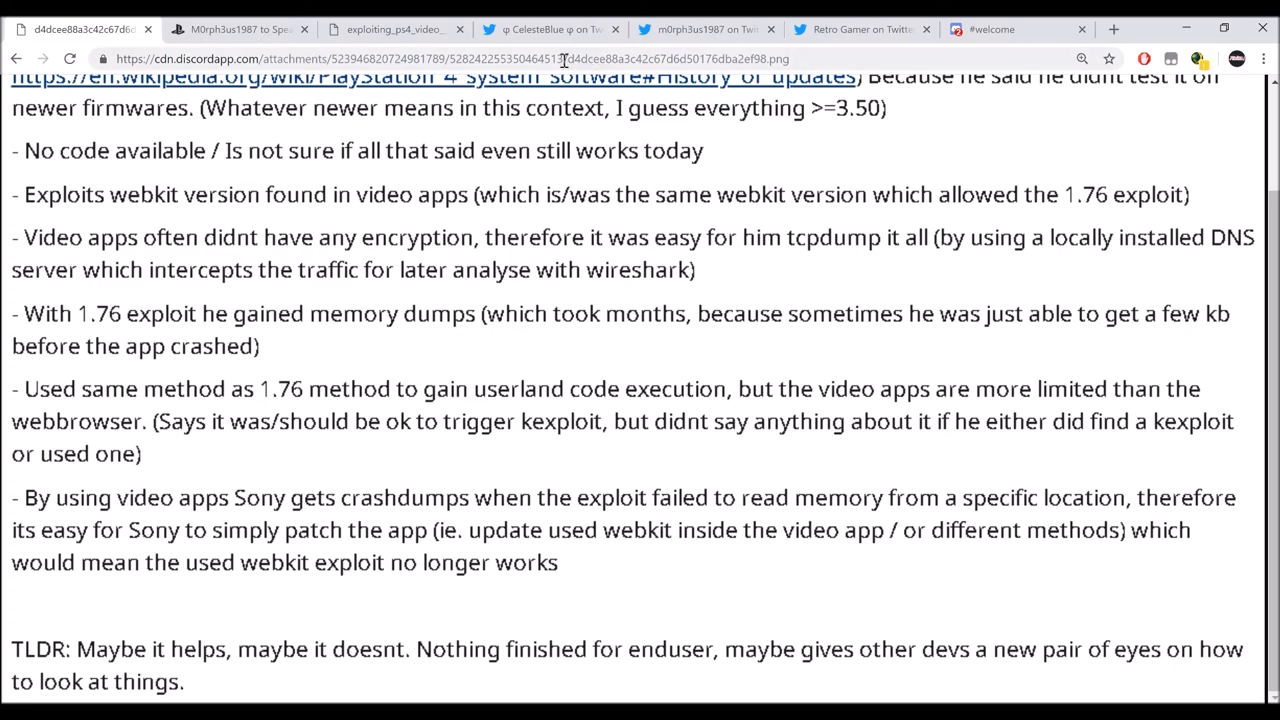
pyautogui.click(238, 30)
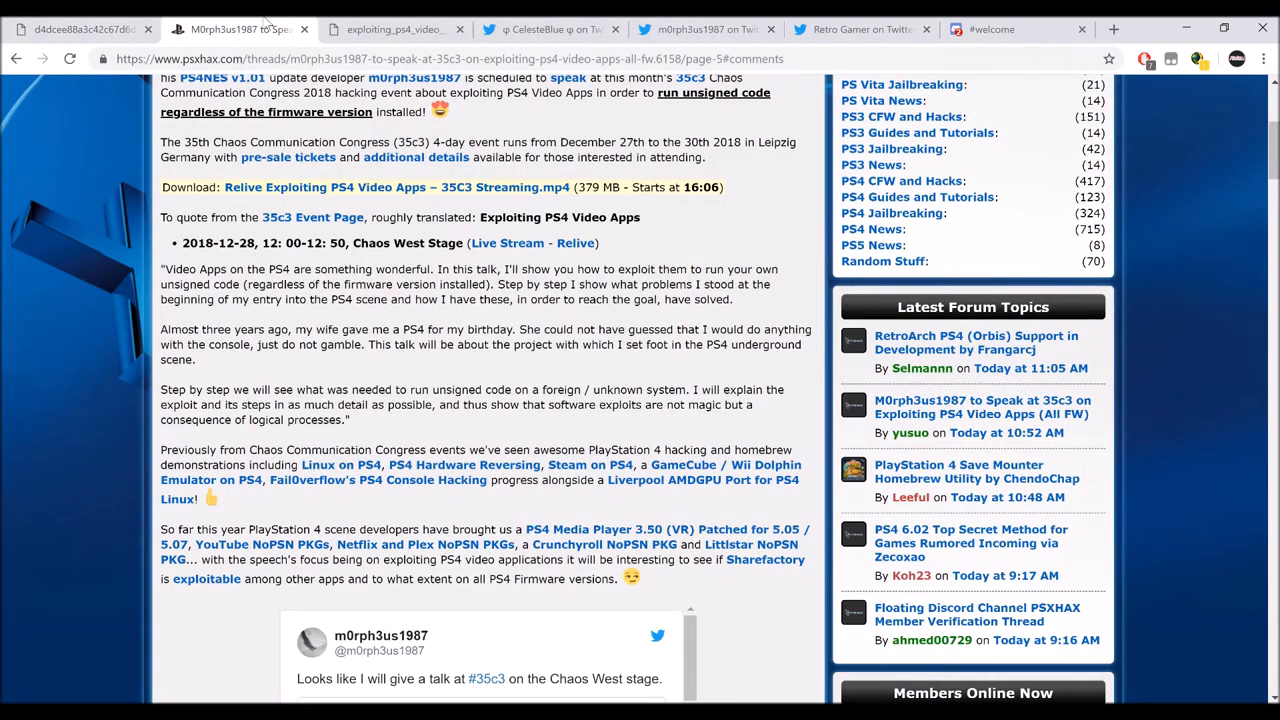
# - Read the page 5 reader comments on the exploit thread, then go to page 4 of the comments
pyautogui.scroll(-3)
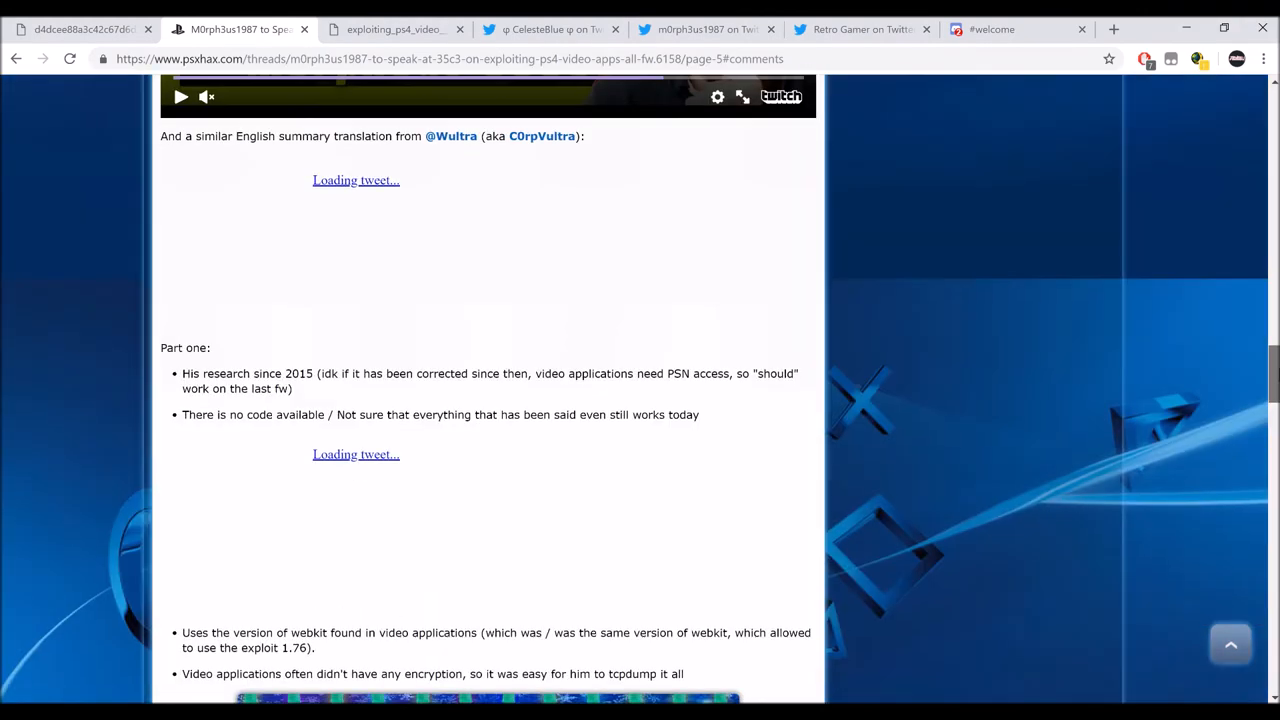
pyautogui.scroll(-3)
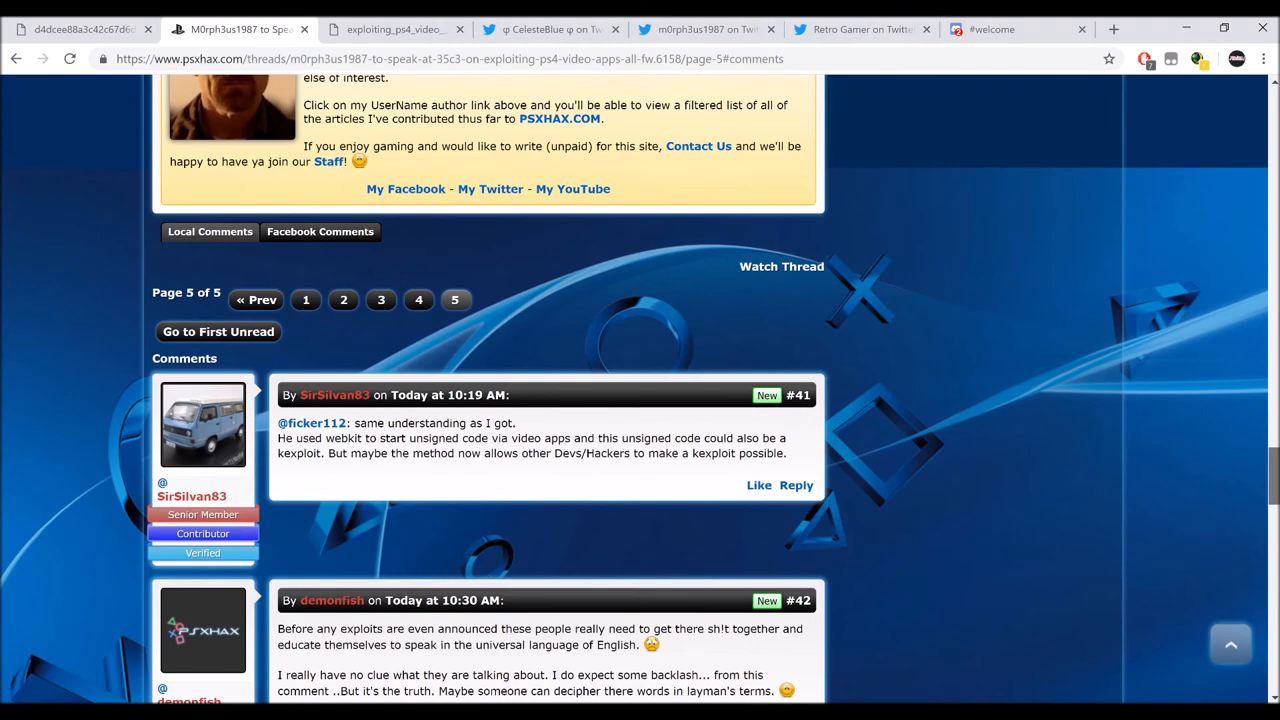
pyautogui.scroll(-3)
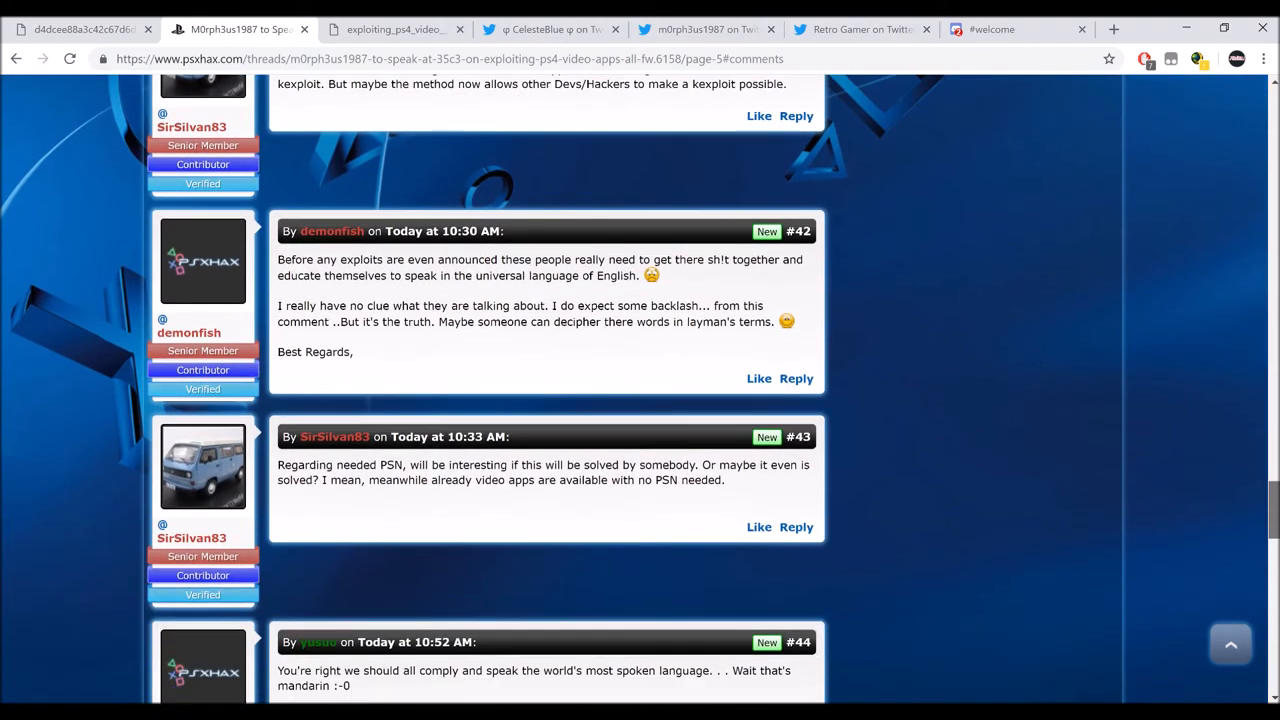
pyautogui.scroll(-3)
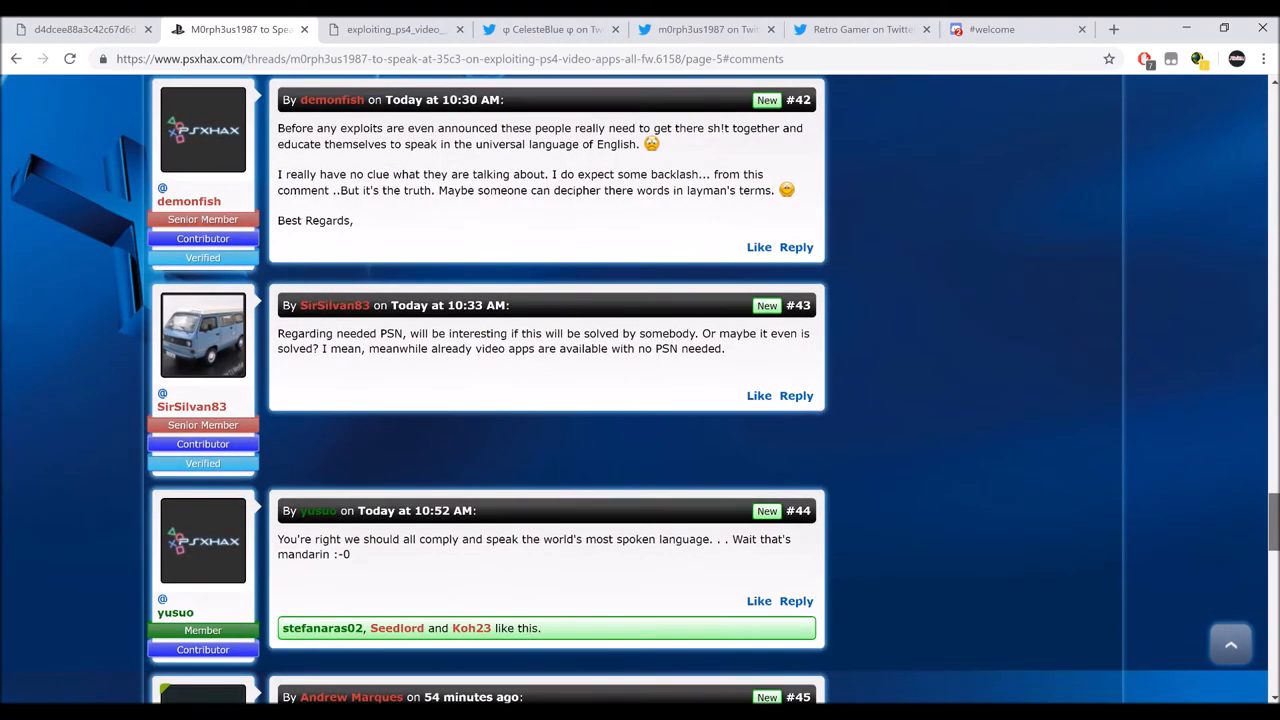
pyautogui.scroll(-3)
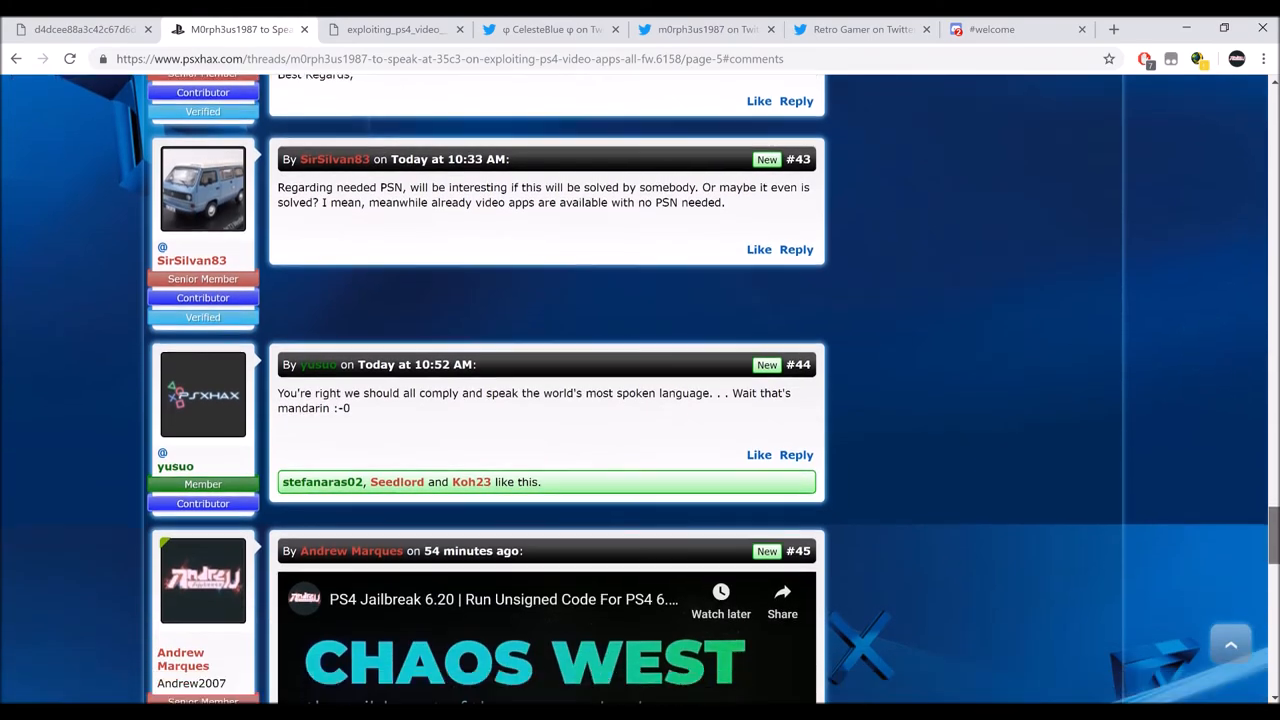
pyautogui.scroll(-3)
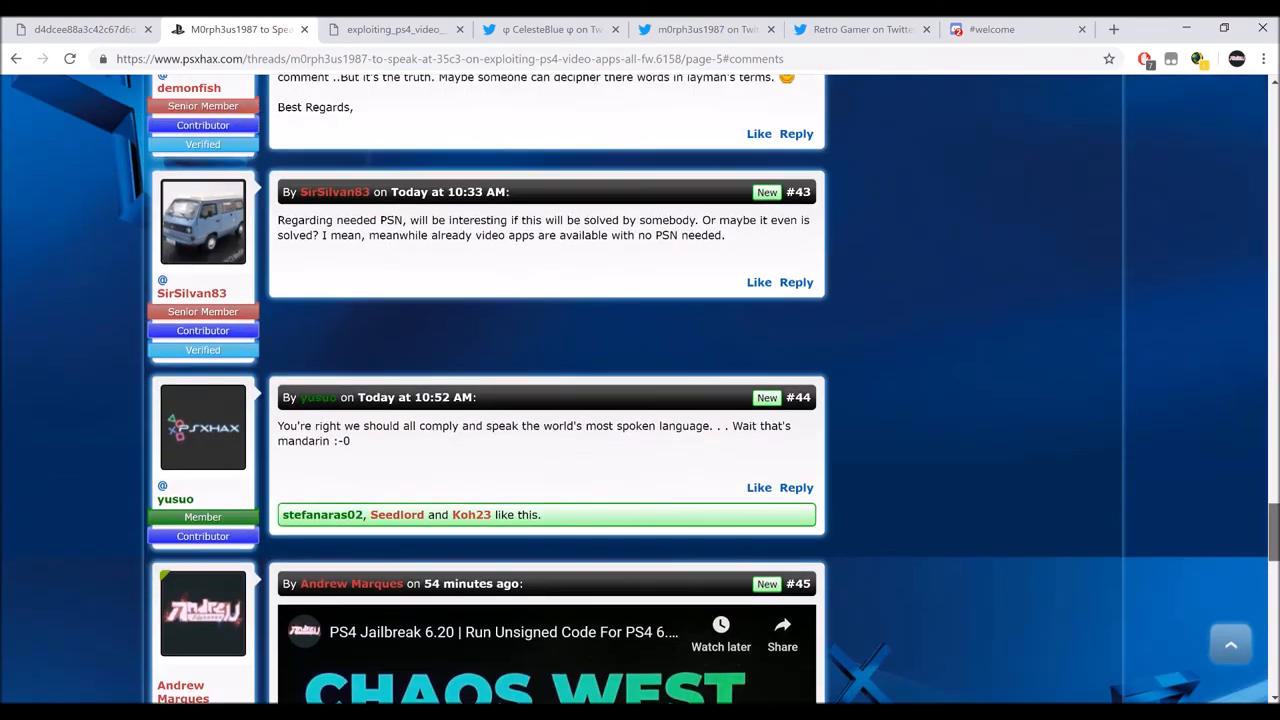
pyautogui.scroll(3)
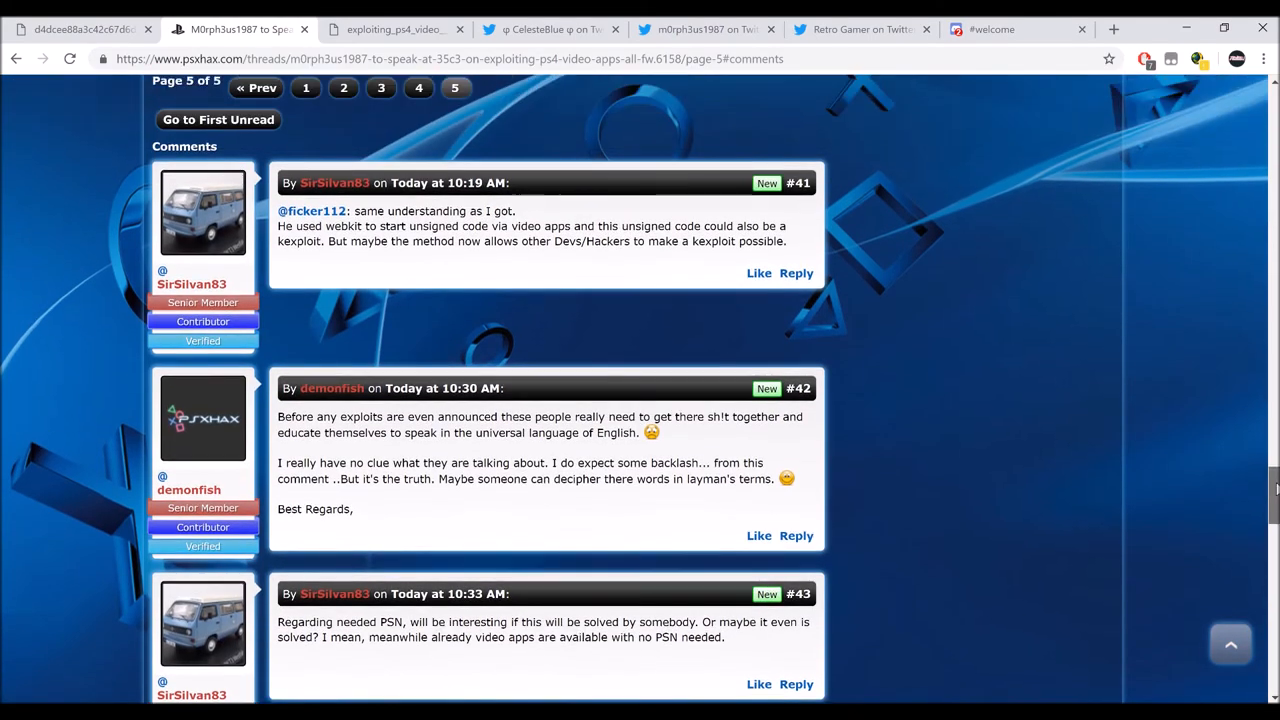
pyautogui.scroll(3)
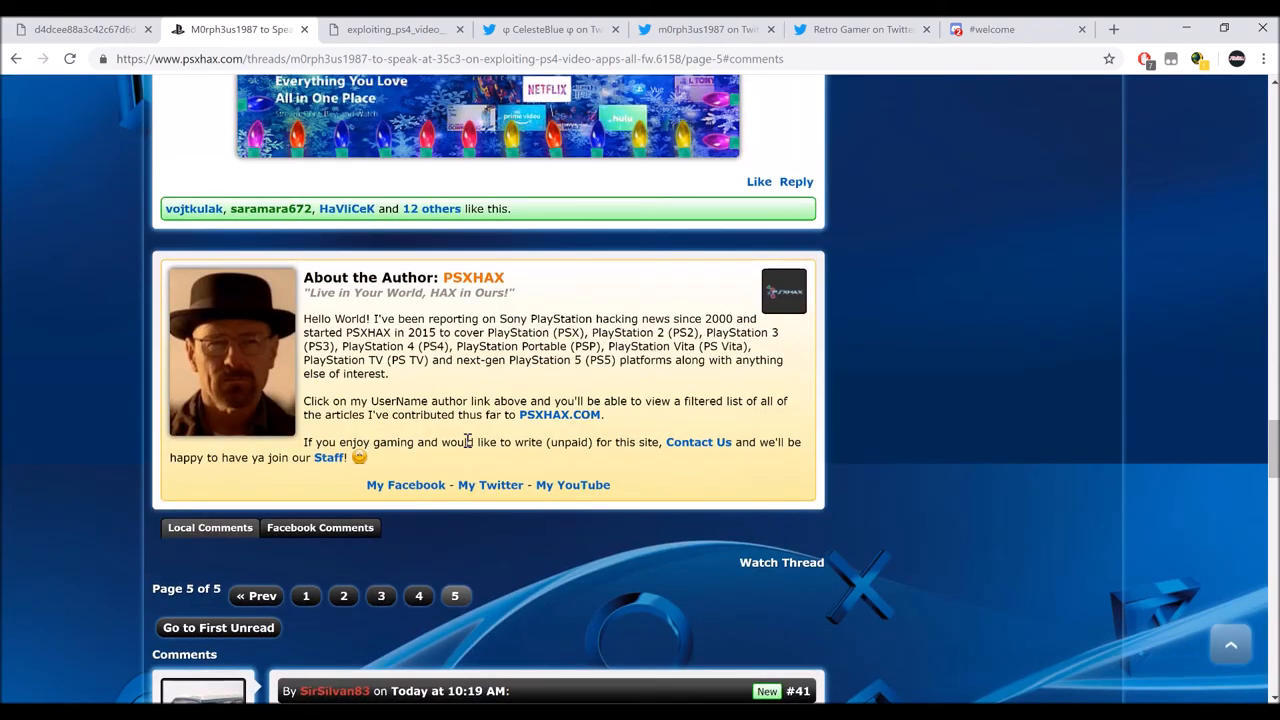
pyautogui.click(418, 596)
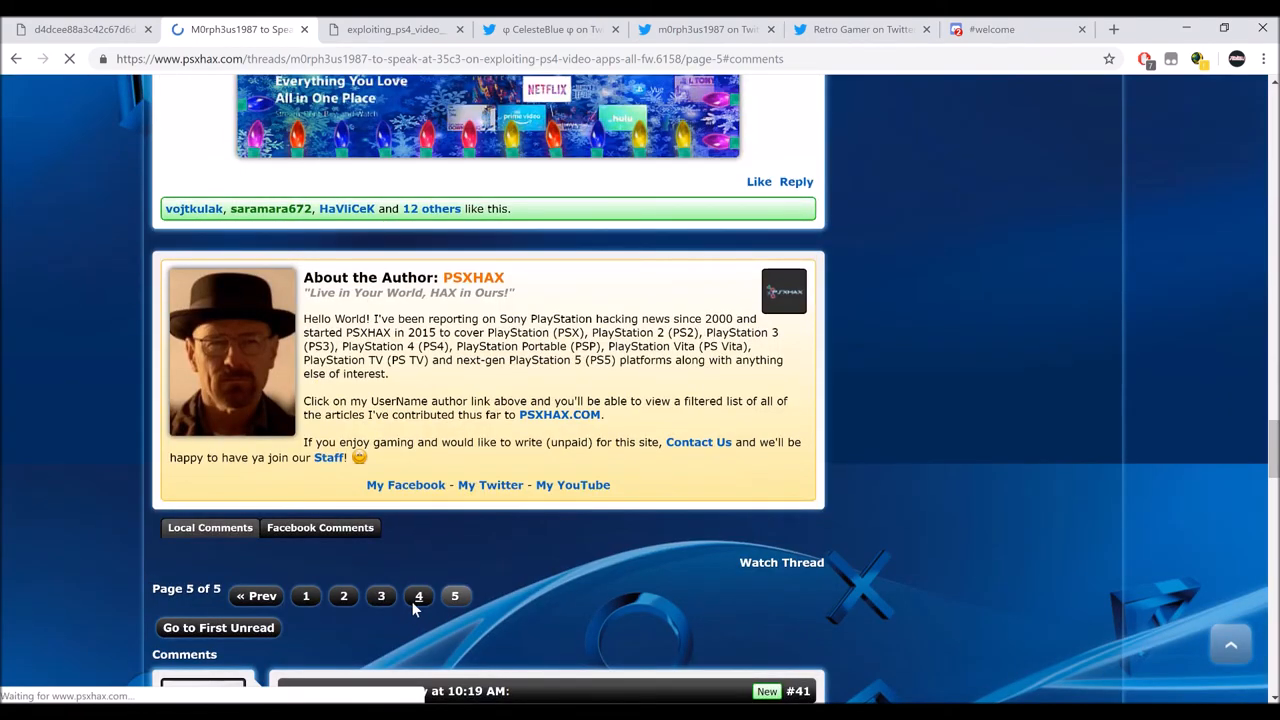
# - Let page 4 load and read down through the article and the first comments from #32
pyautogui.click(418, 596)
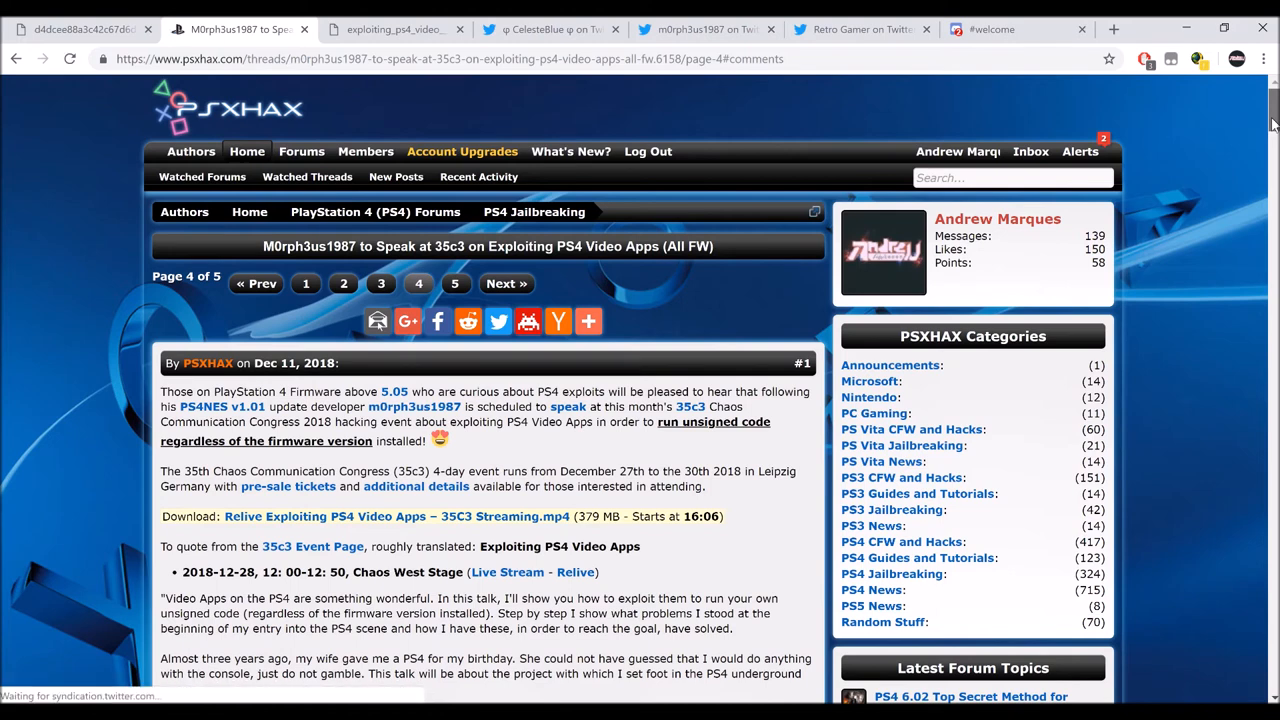
pyautogui.scroll(-3)
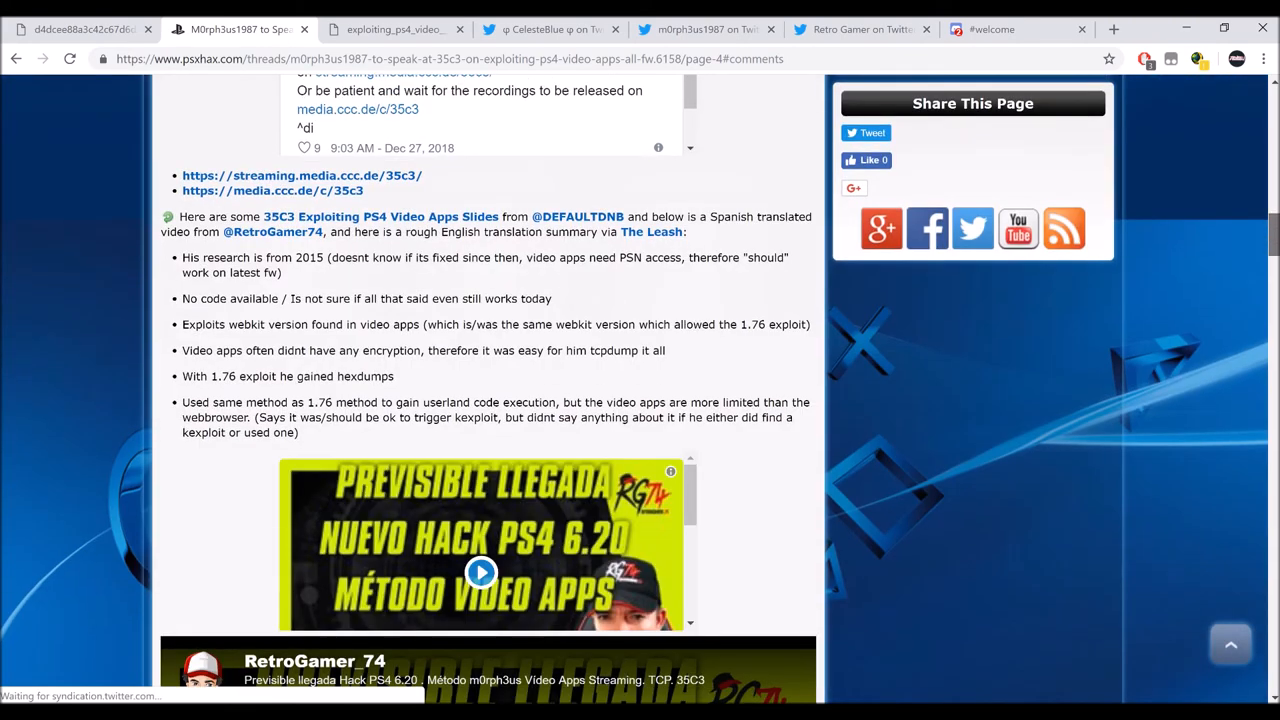
pyautogui.scroll(-3)
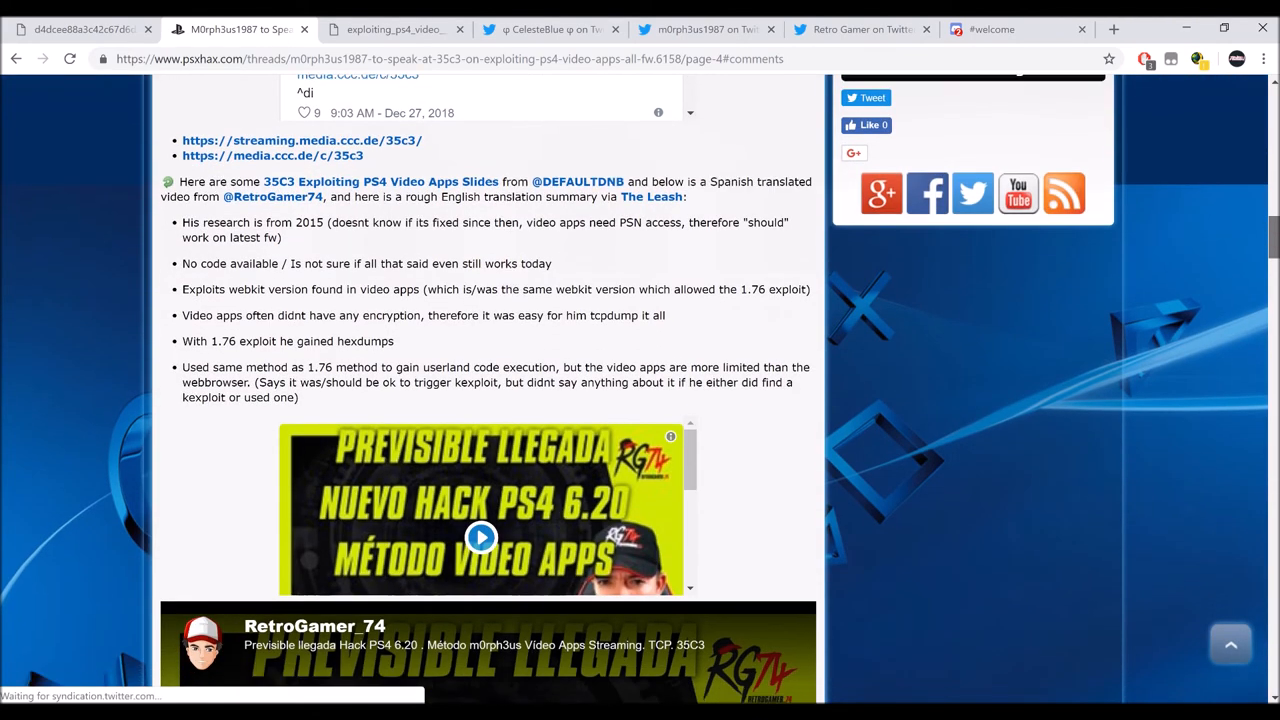
pyautogui.scroll(-3)
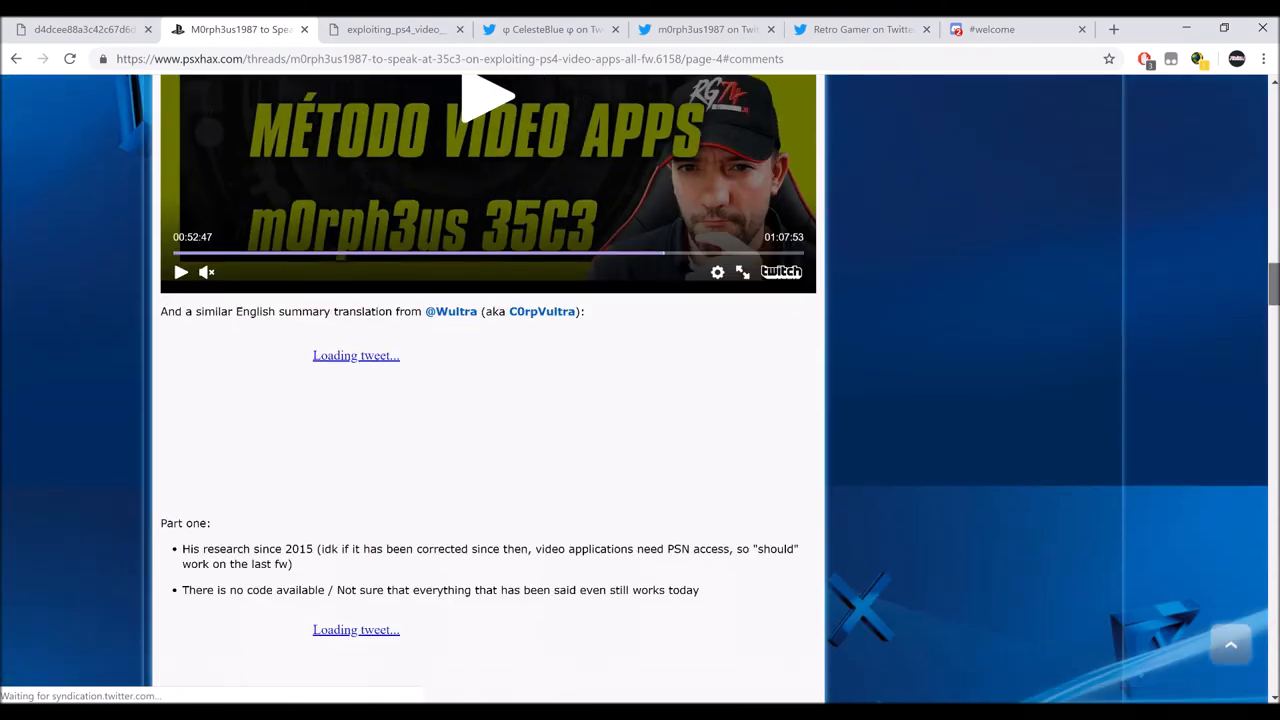
pyautogui.scroll(-3)
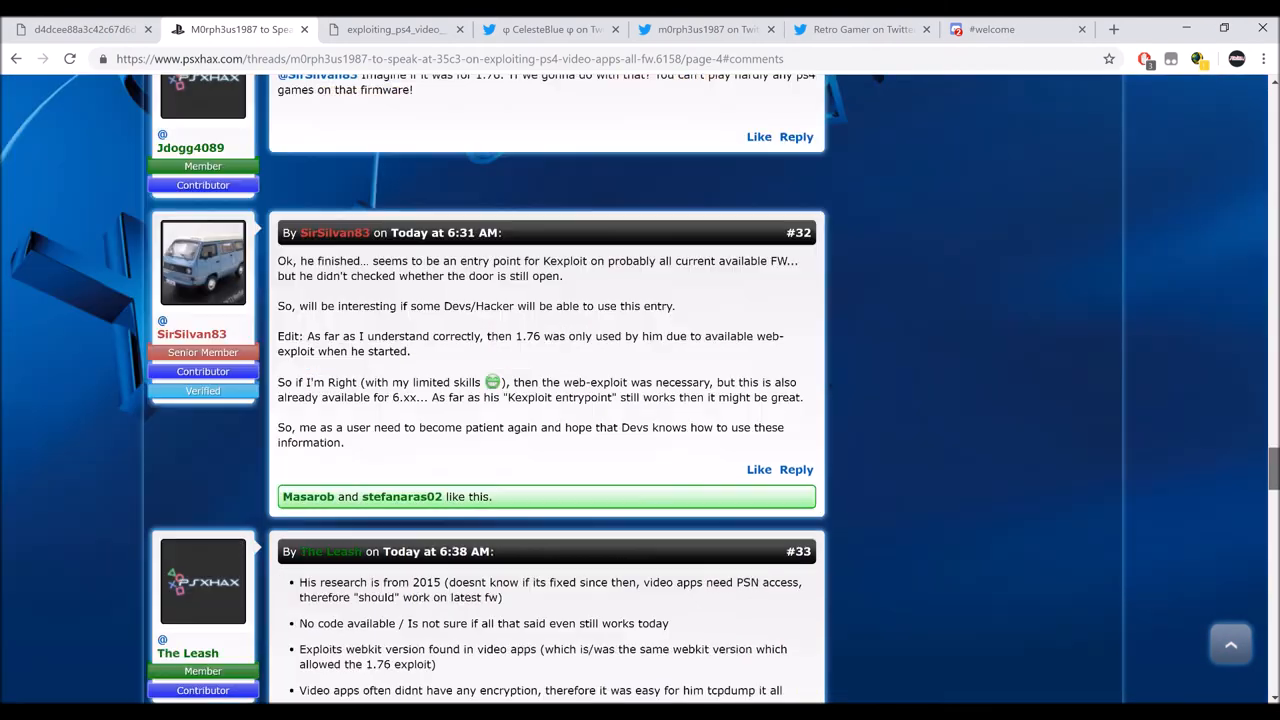
pyautogui.scroll(-3)
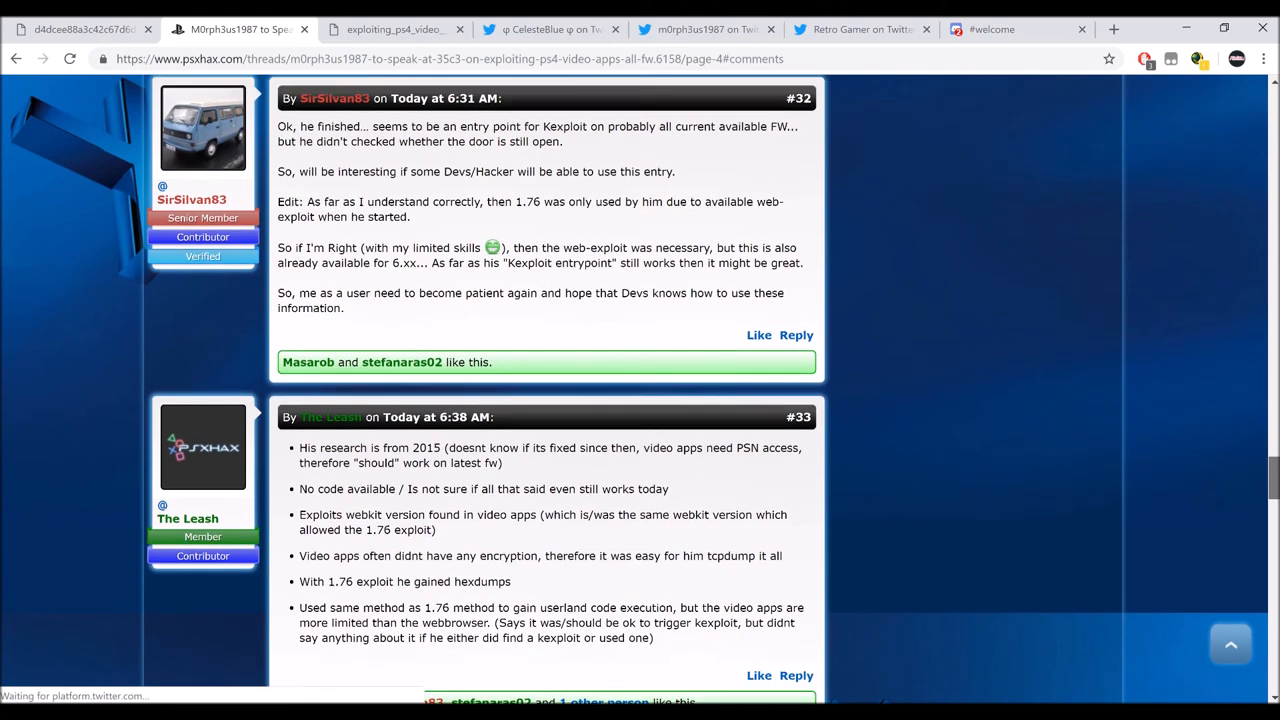
pyautogui.scroll(-3)
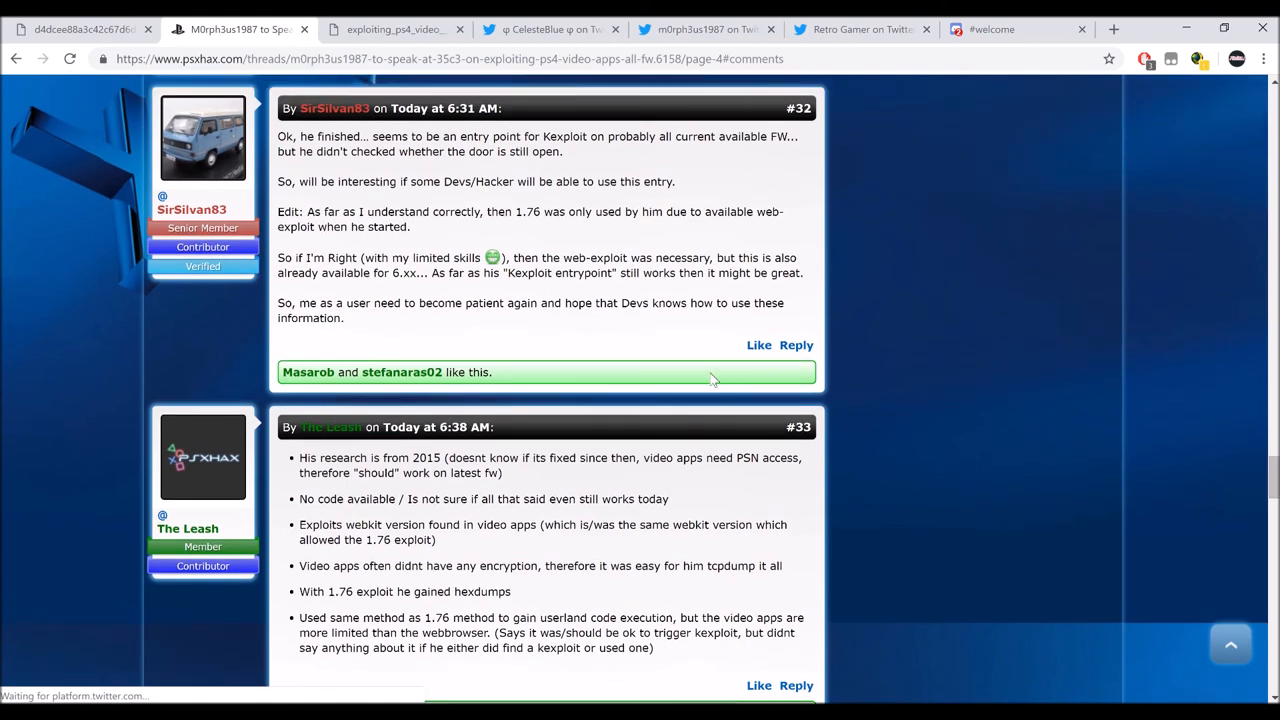
pyautogui.moveTo(482, 480)
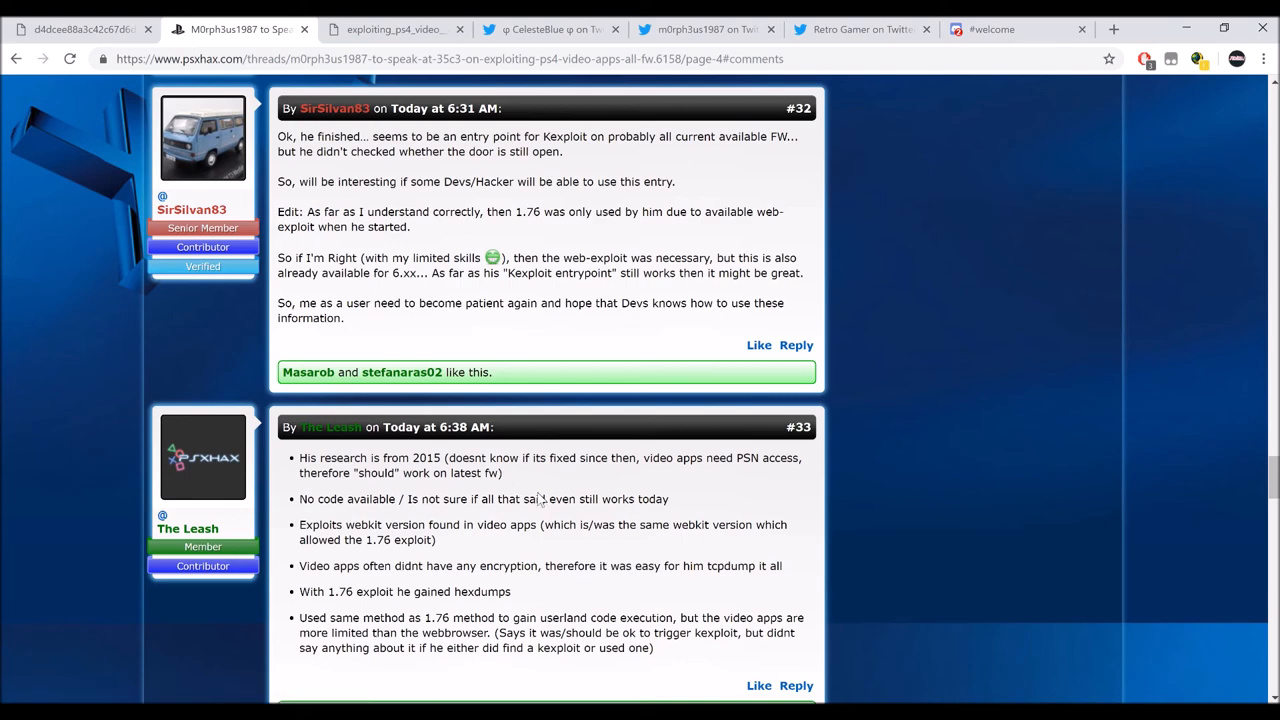
# - Continue reading the comments down to #40 citing the Fazit slide that video apps need PSN access
pyautogui.scroll(-3)
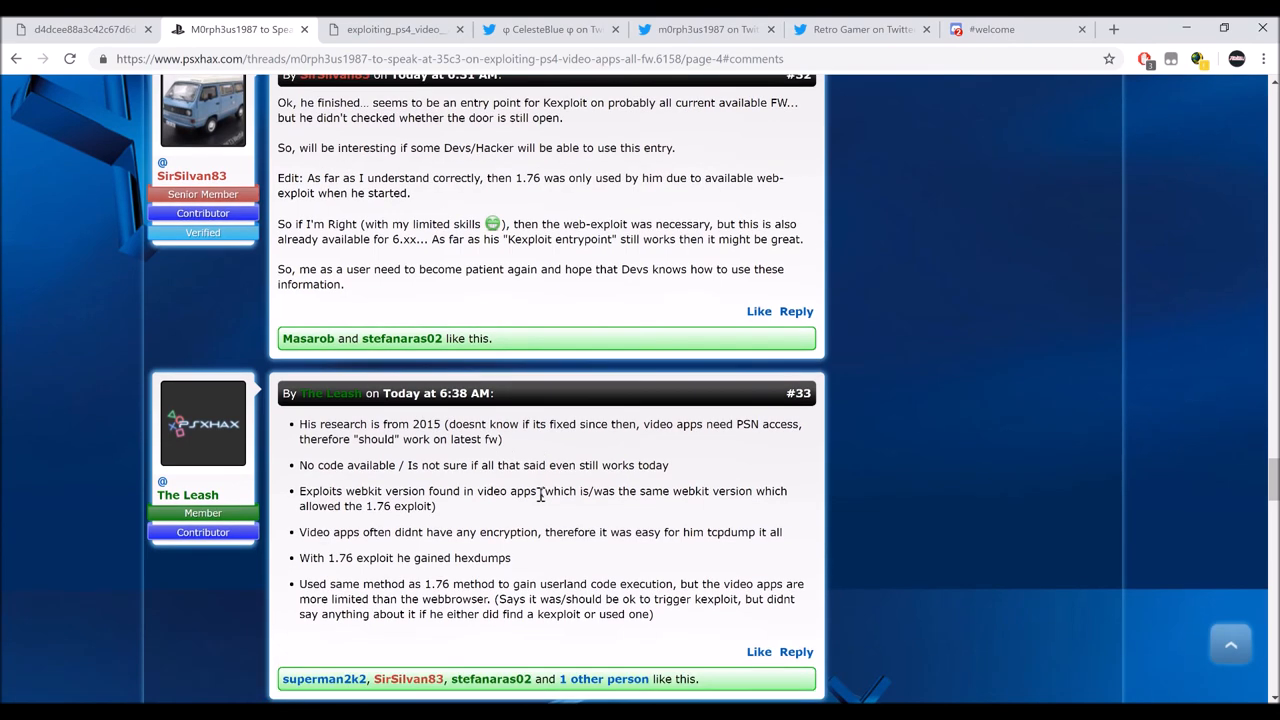
pyautogui.scroll(-3)
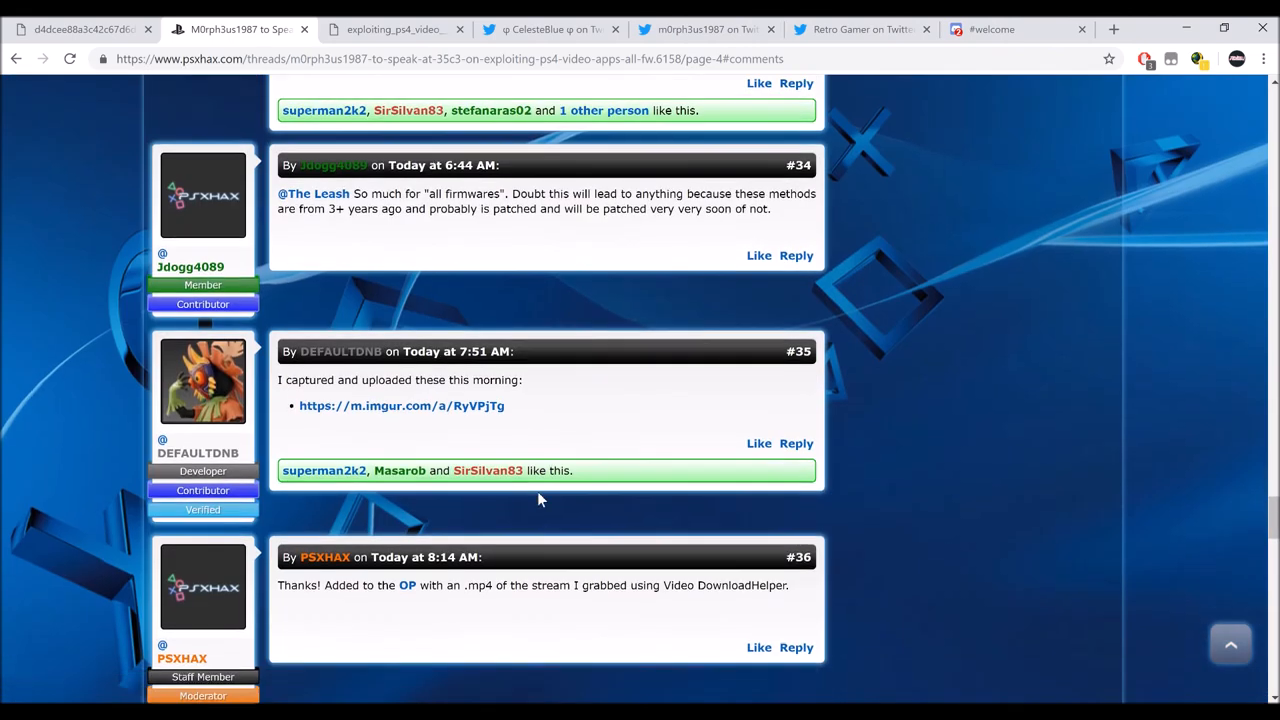
pyautogui.scroll(-3)
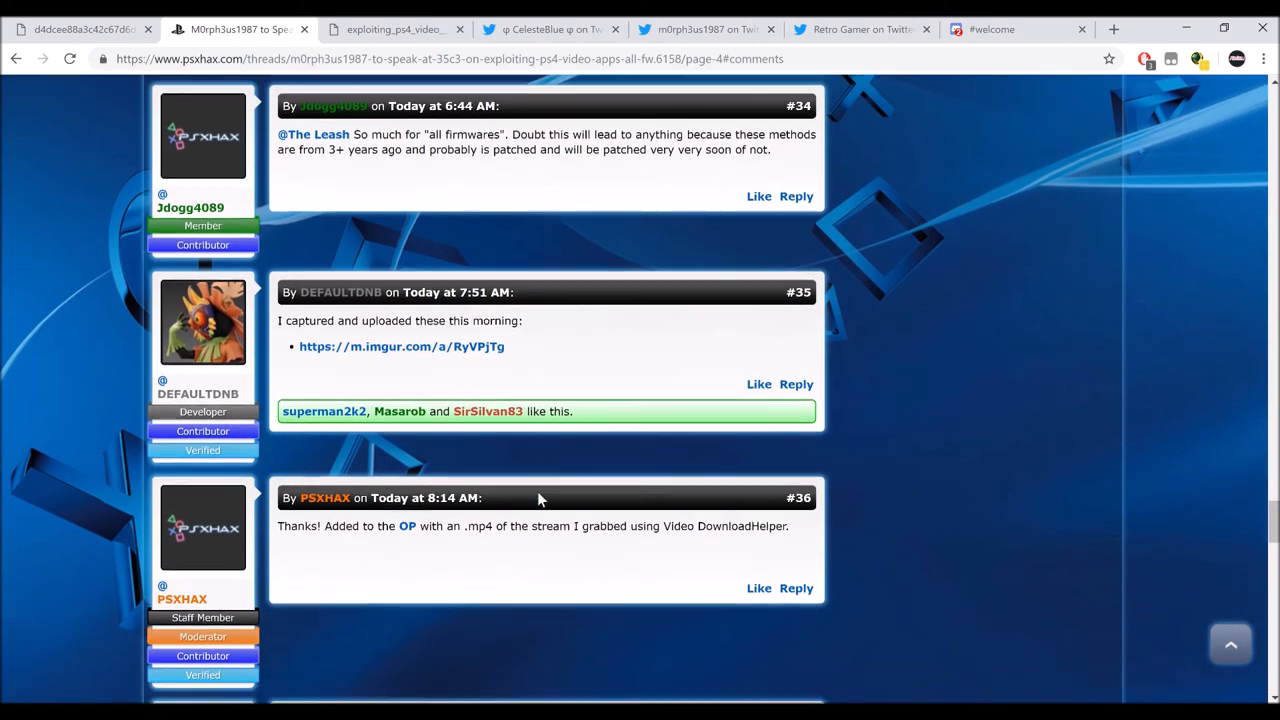
pyautogui.scroll(-3)
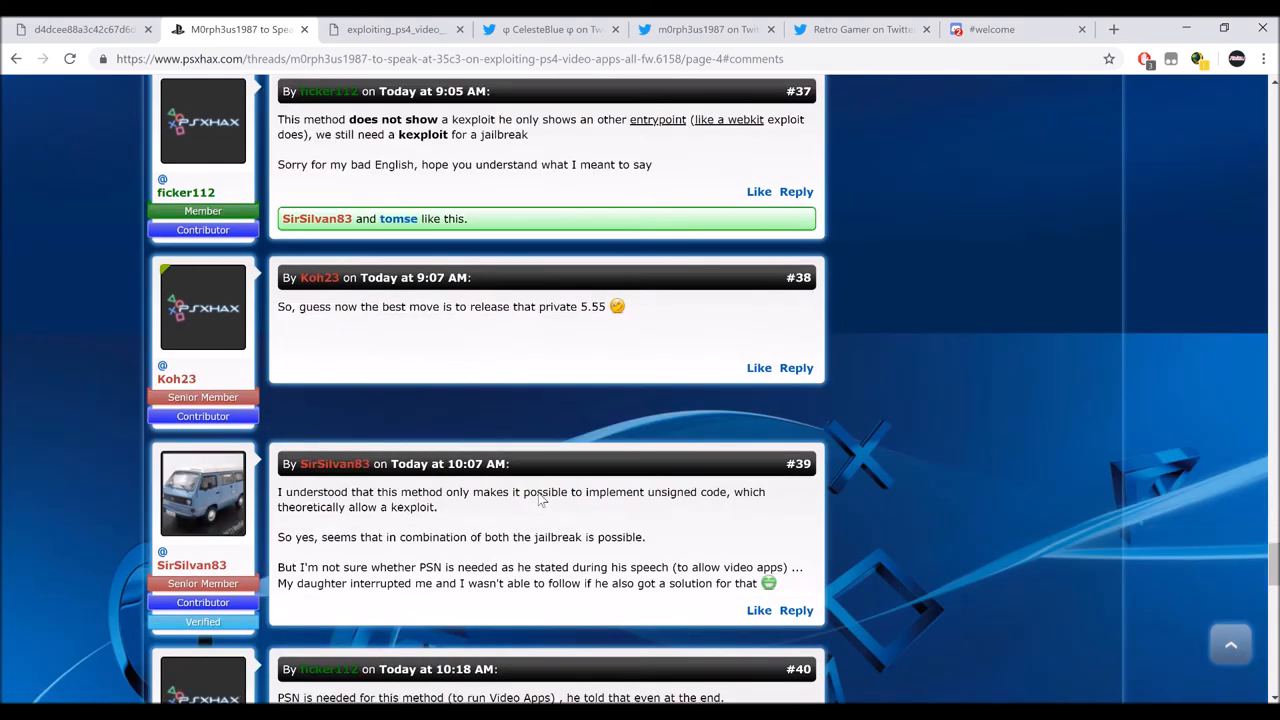
pyautogui.scroll(-3)
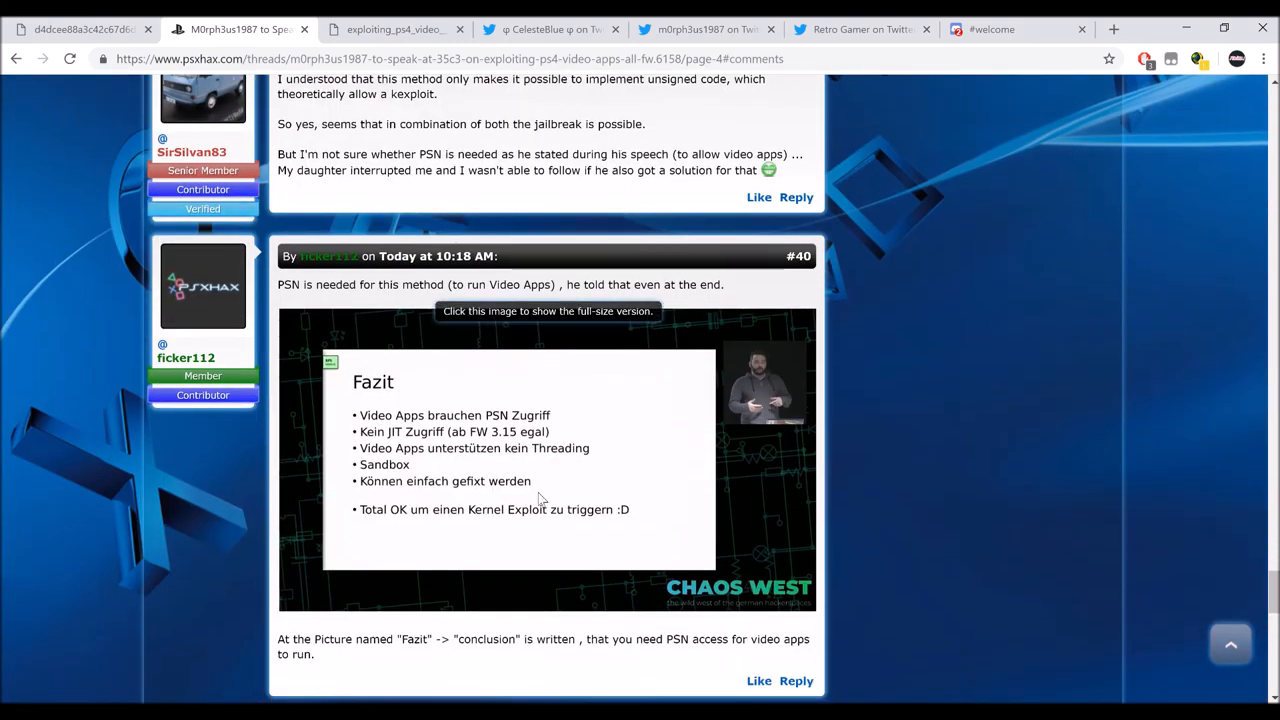
pyautogui.scroll(-3)
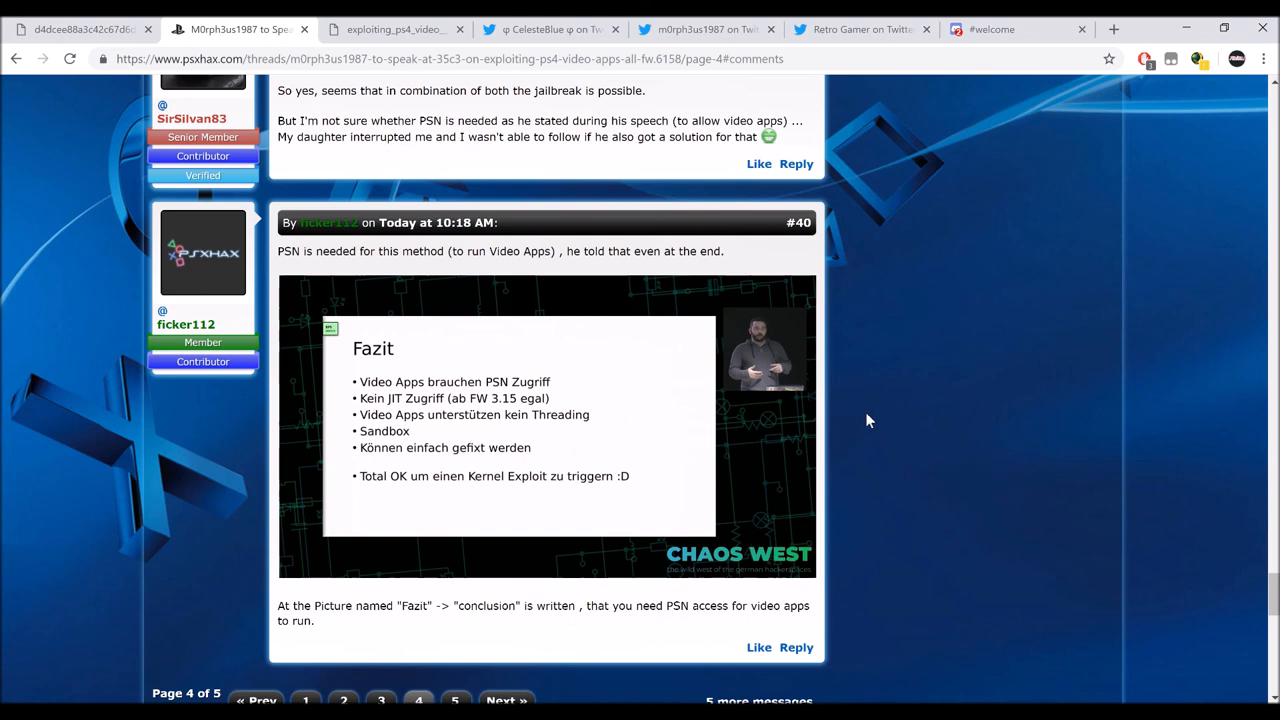
pyautogui.moveTo(846, 548)
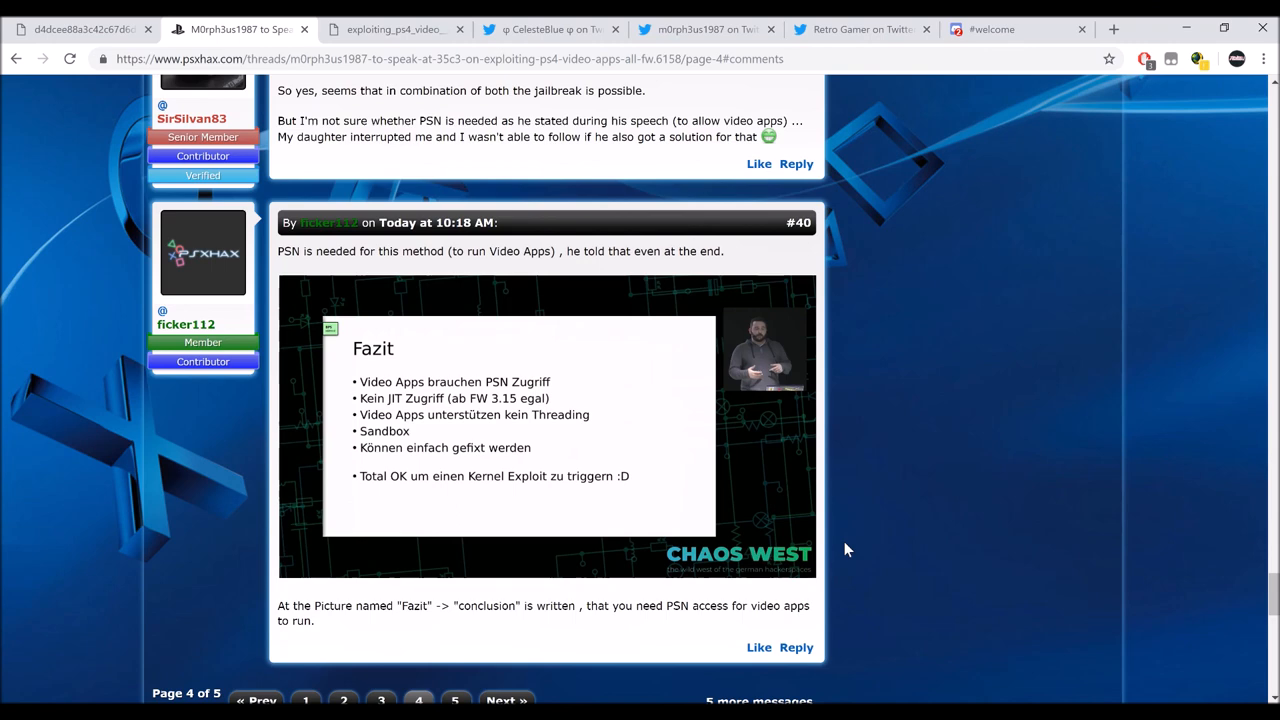
pyautogui.moveTo(778, 634)
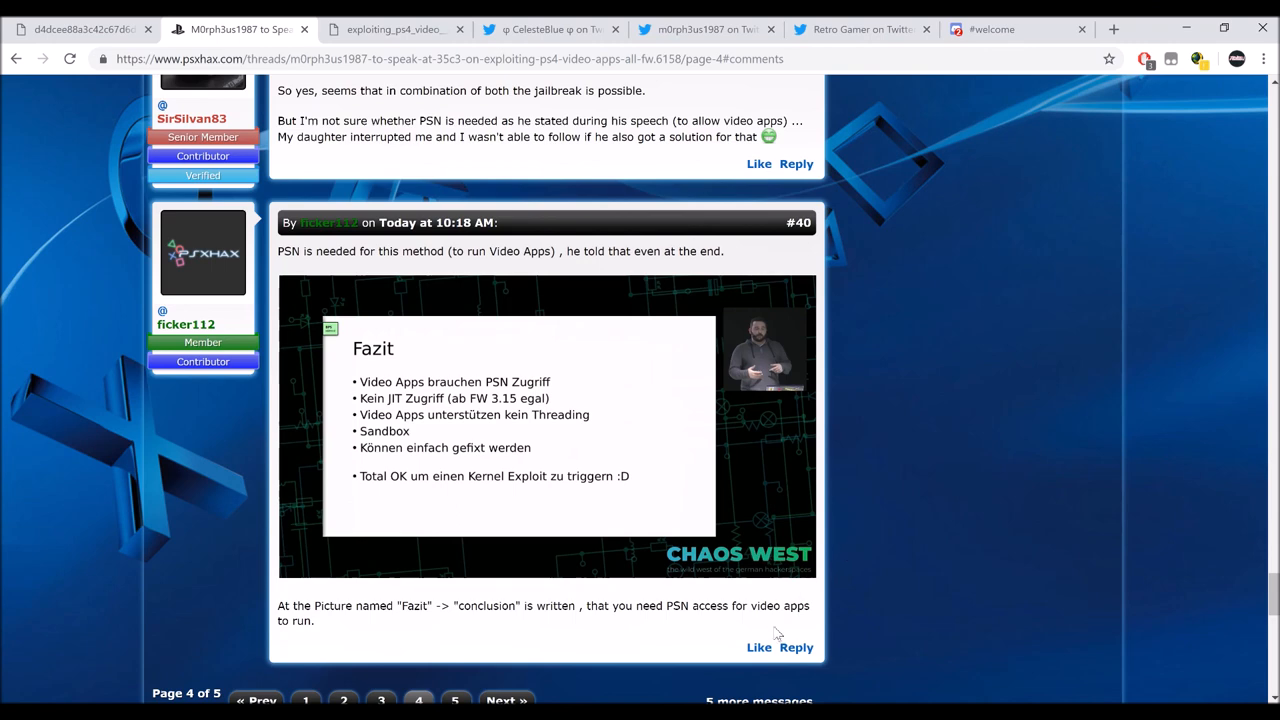